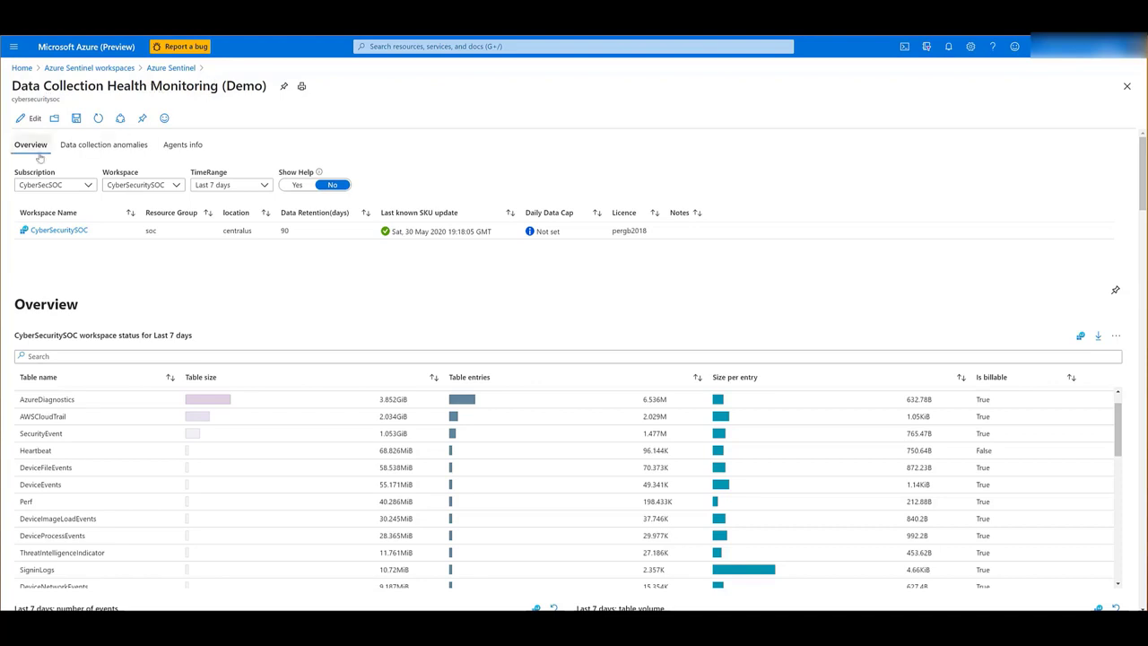
mouse_move(183, 144)
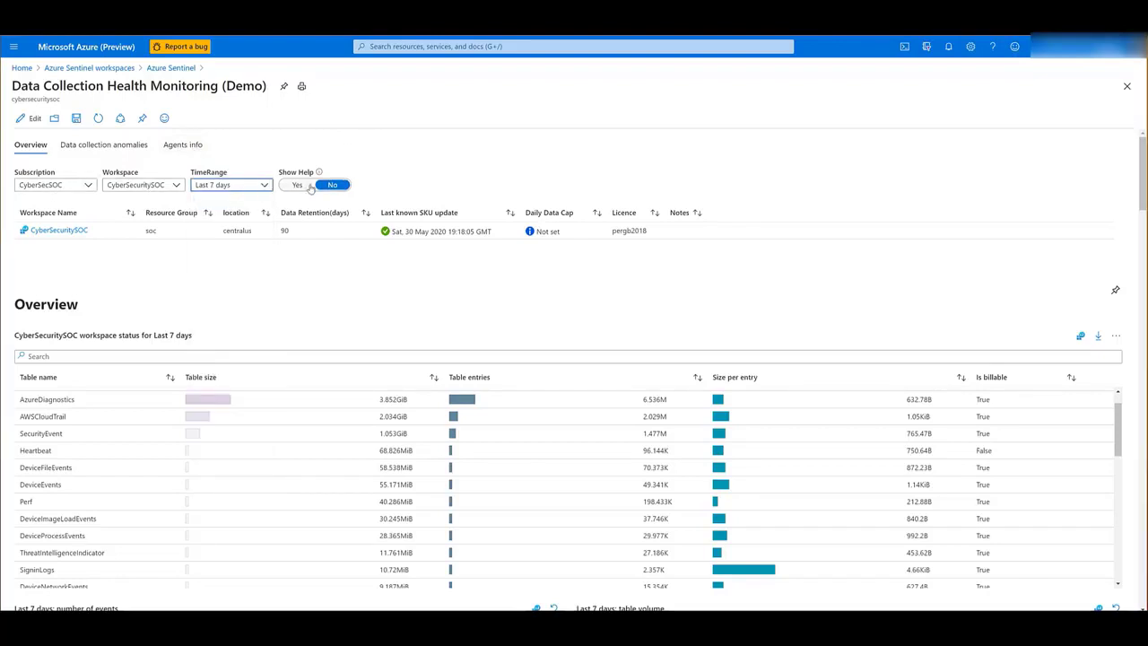
Step: Show the table-columns help, then scroll to the last-7-days event count, table volume and events-by-table charts
left_click(298, 185)
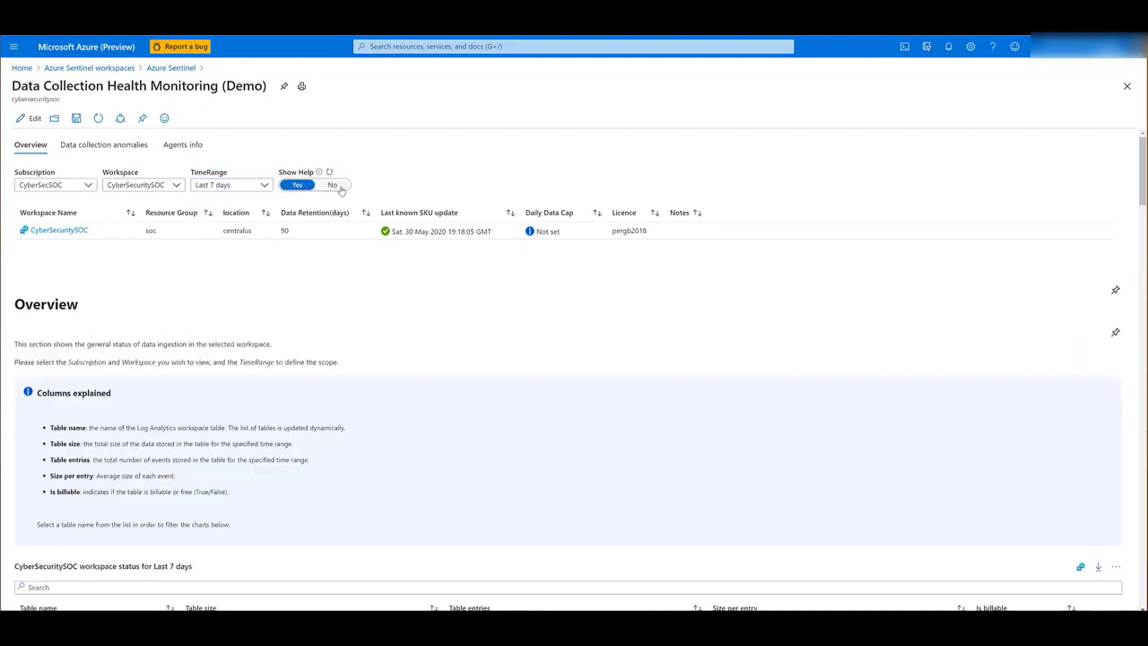
scroll("down", 3)
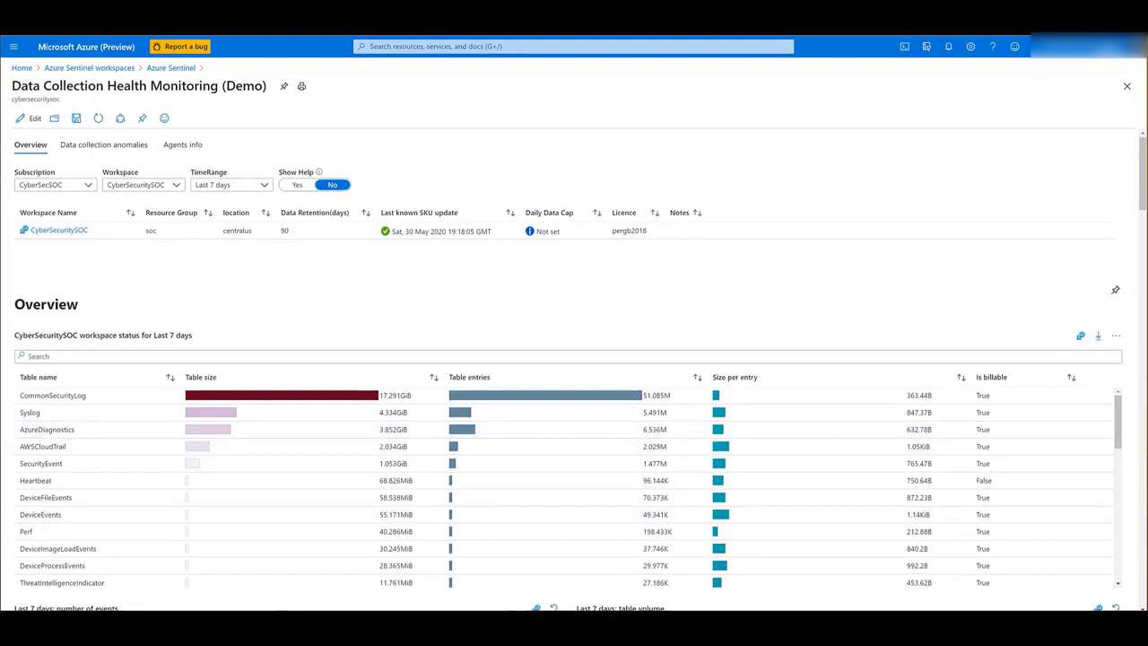
scroll("down", 3)
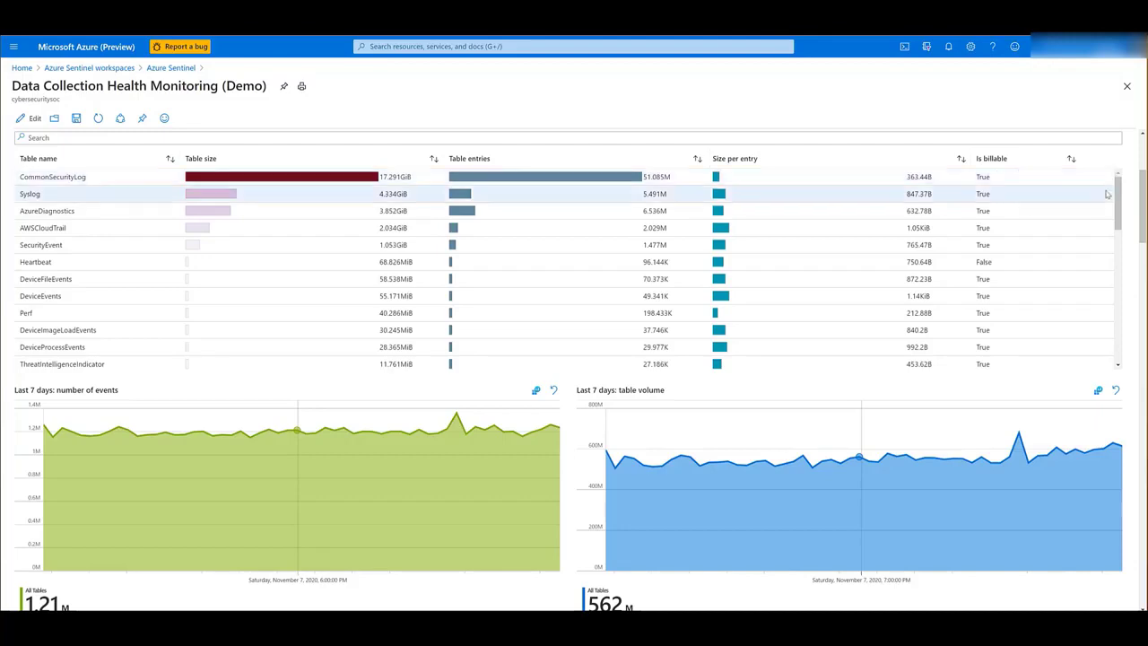
scroll("down", 3)
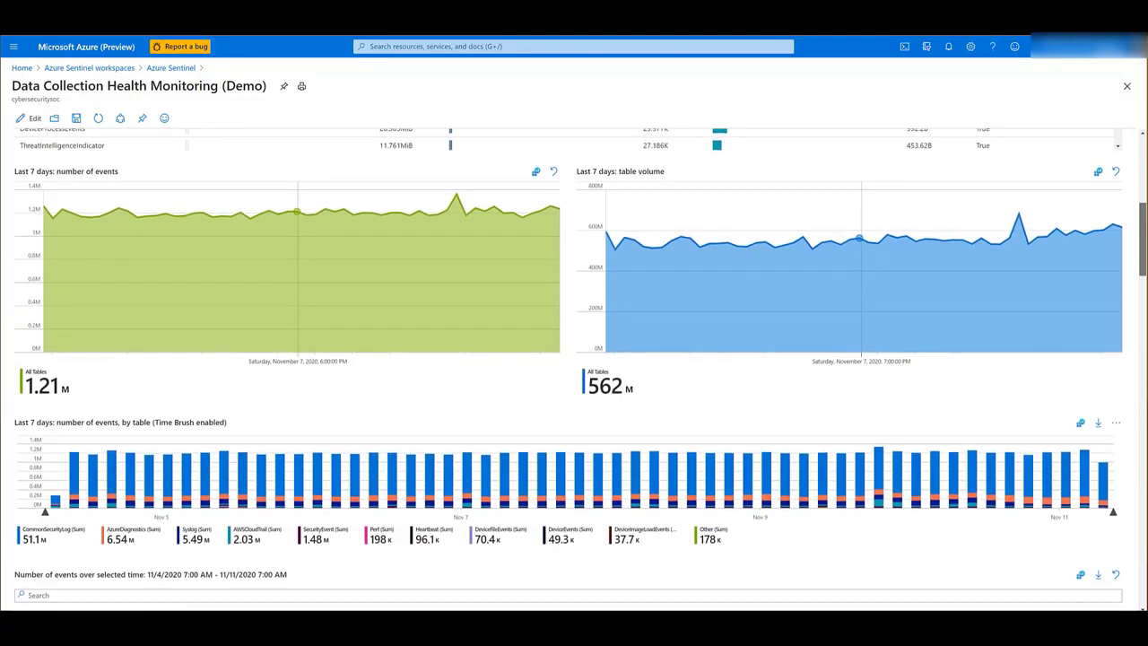
scroll("down", 3)
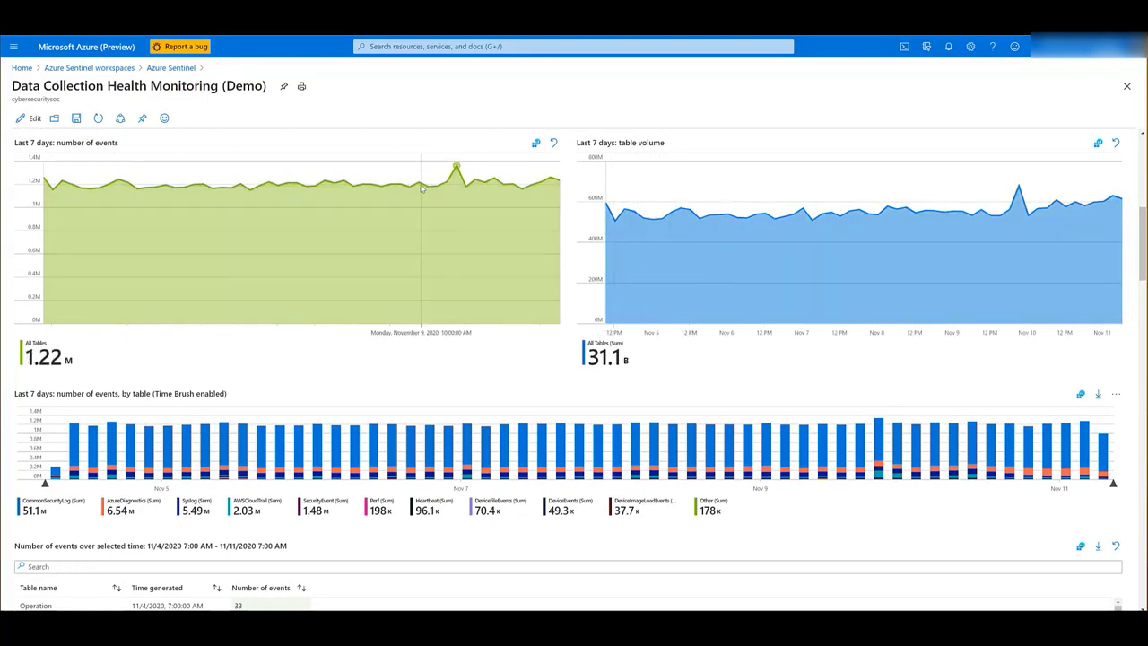
mouse_move(384, 201)
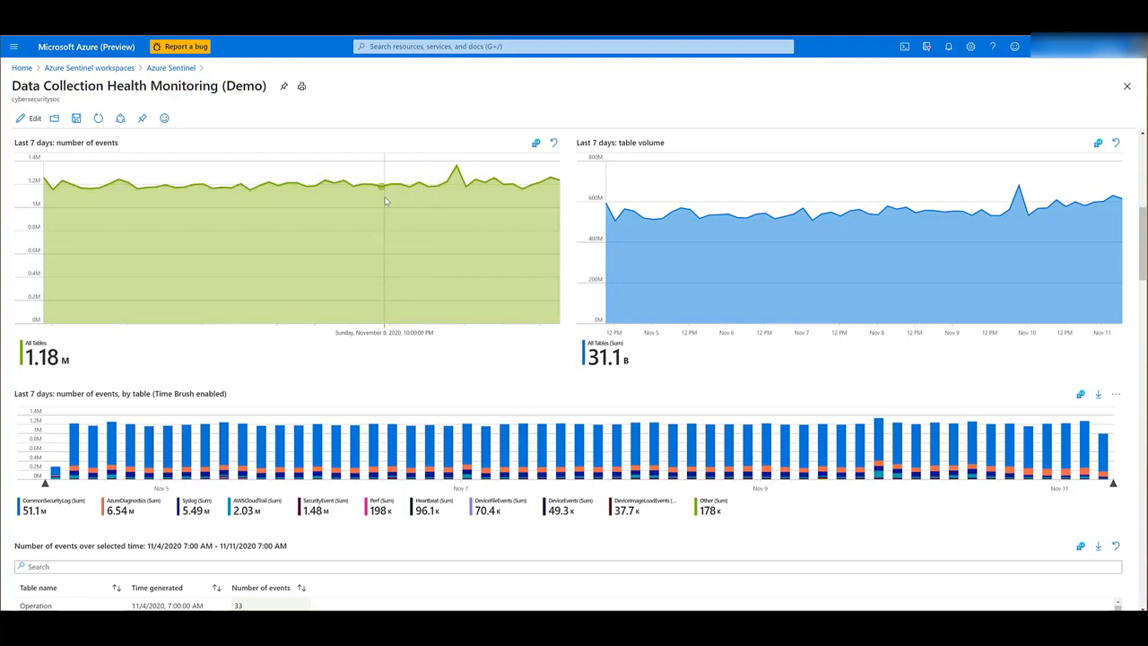
mouse_move(384, 201)
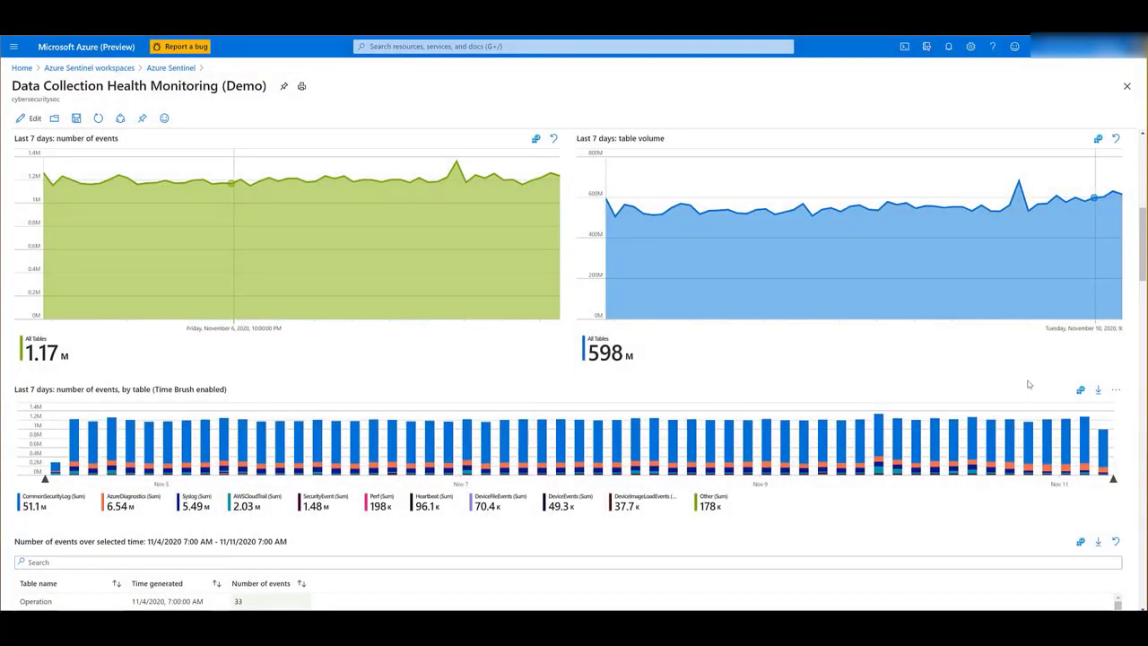
mouse_move(68, 401)
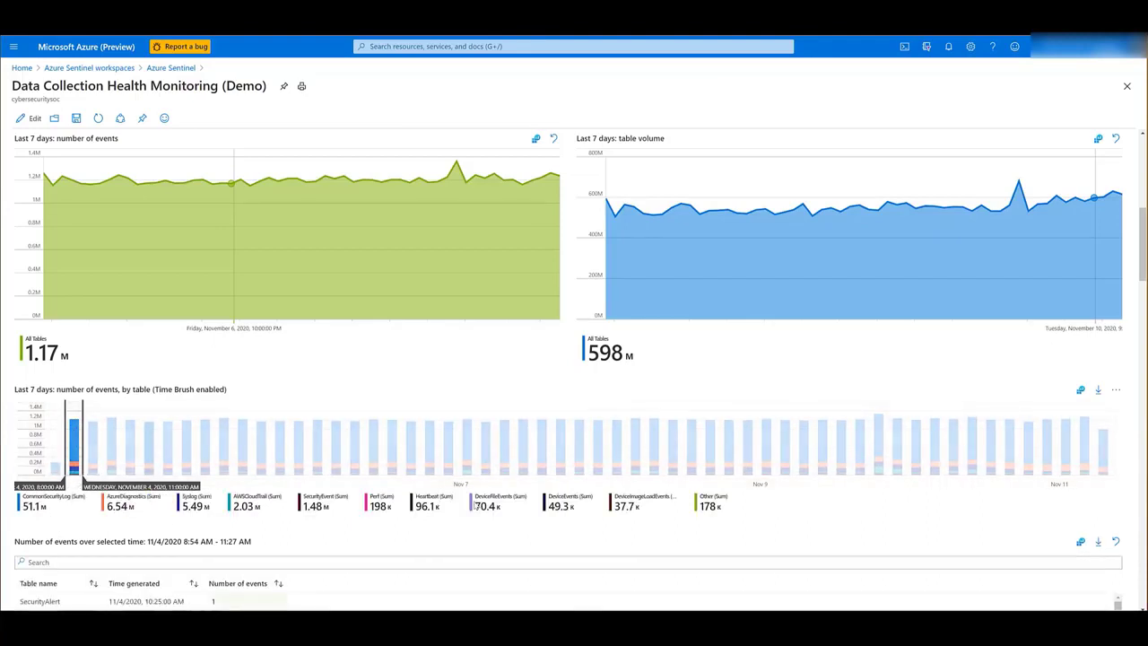
Step: Scroll down to the events table filtered to the brushed 11/4 window of SecurityAlert rows
scroll("down", 3)
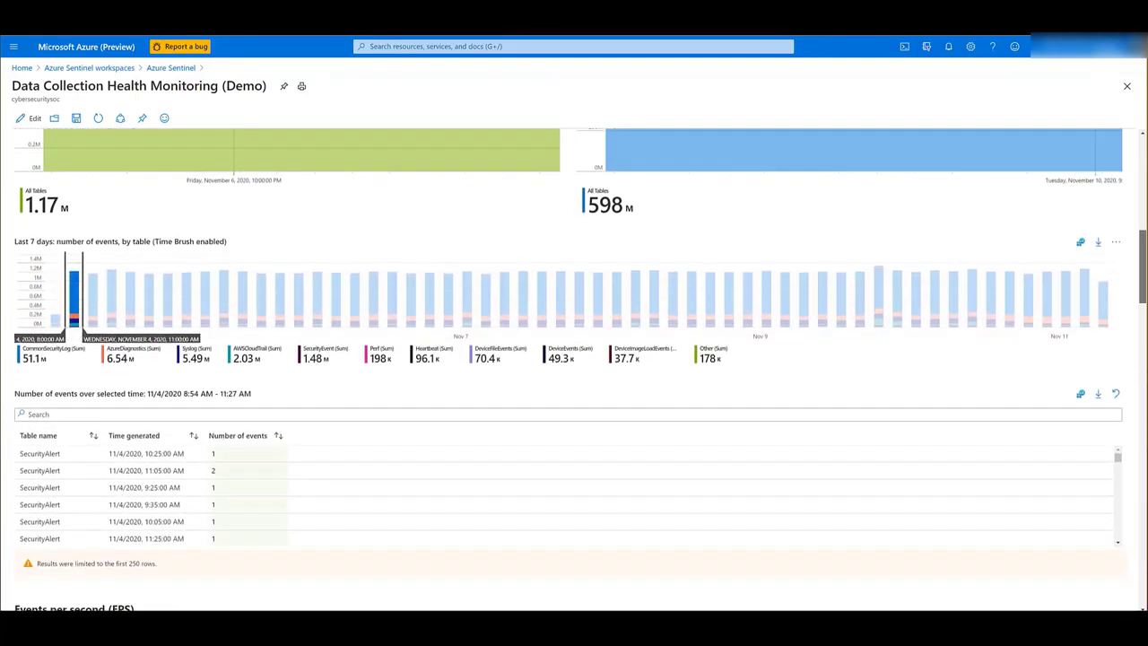
scroll("down", 3)
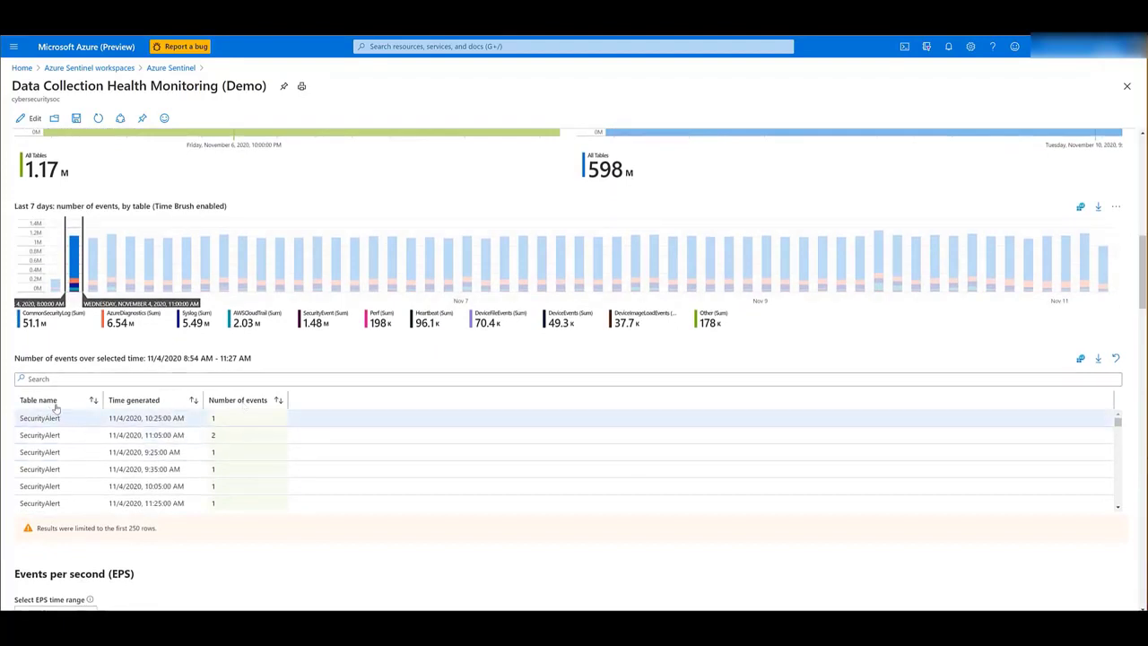
mouse_move(717, 396)
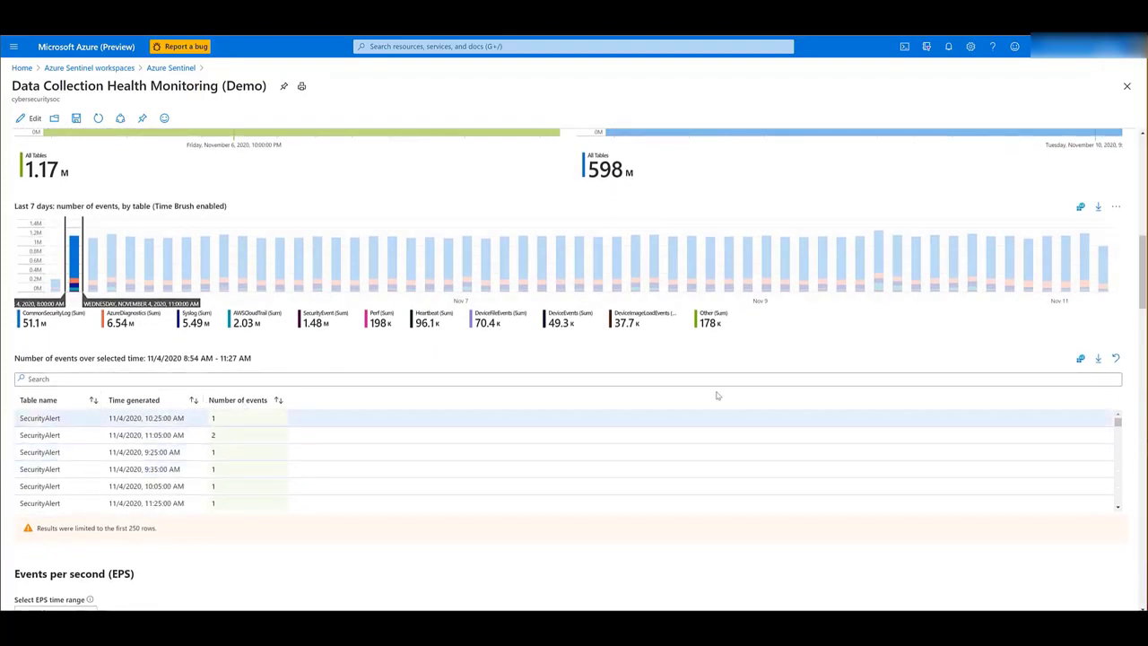
Step: Keep the EPS range at Last 24 hours and view events-per-second by table, CEF vendor and Syslog computer
scroll("down", 3)
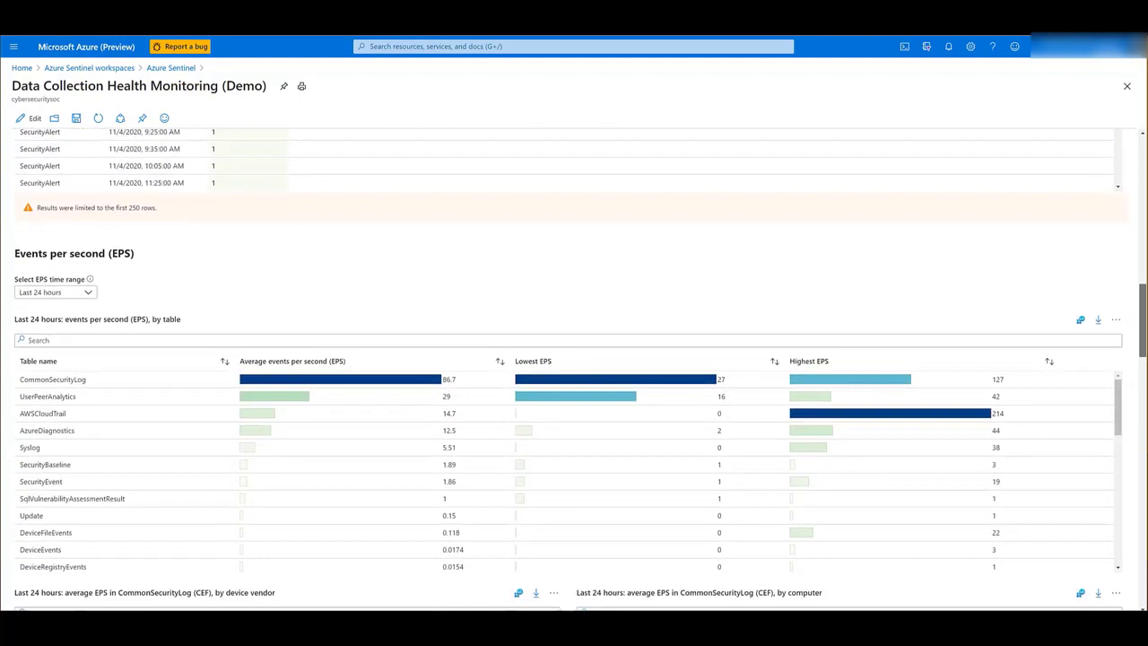
scroll("down", 3)
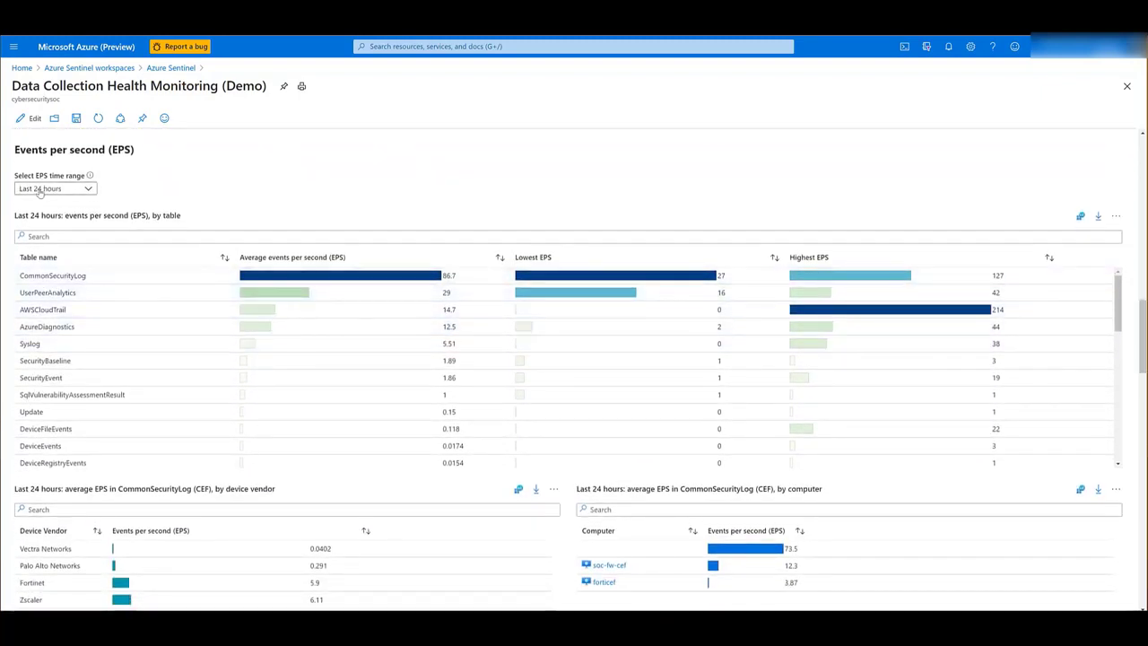
left_click(54, 188)
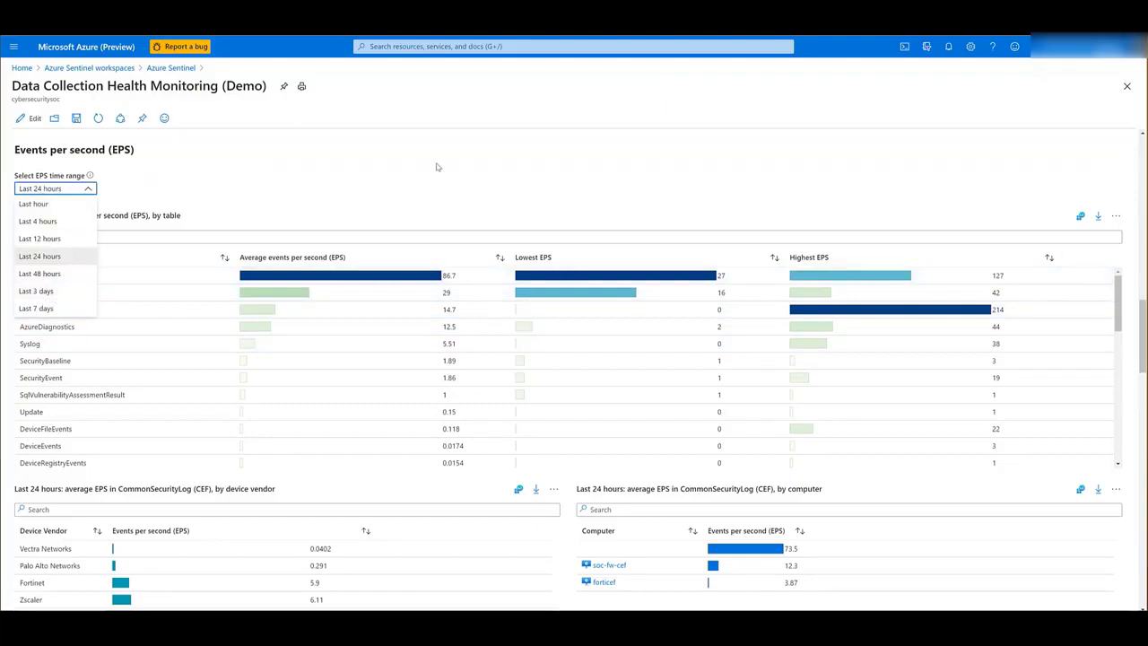
left_click(40, 255)
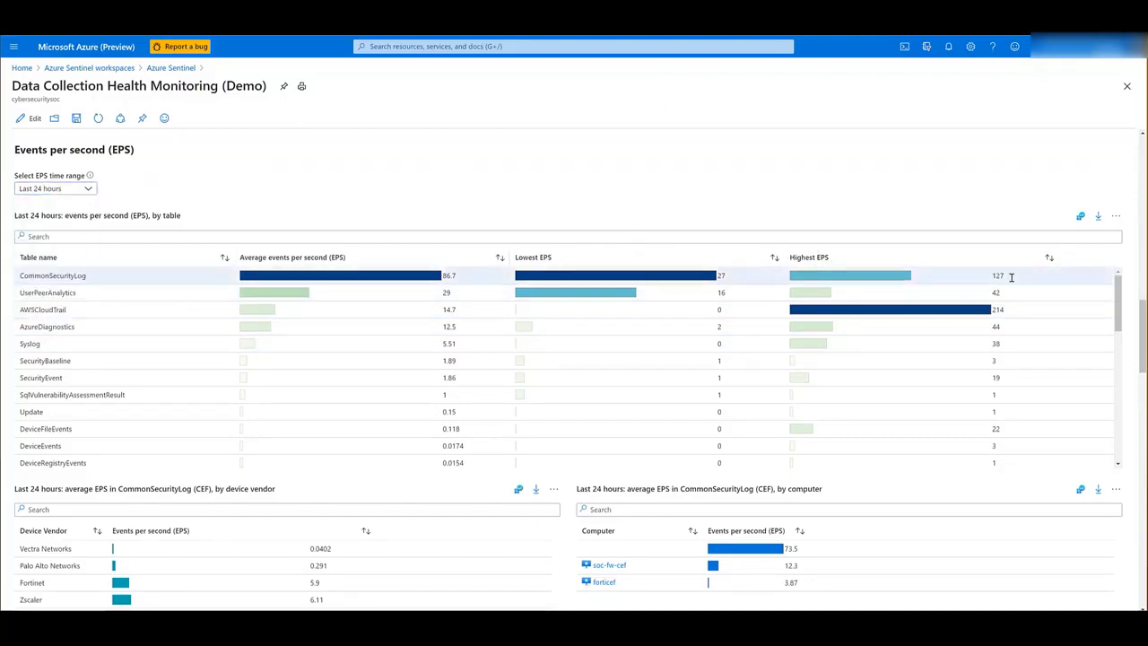
scroll("down", 3)
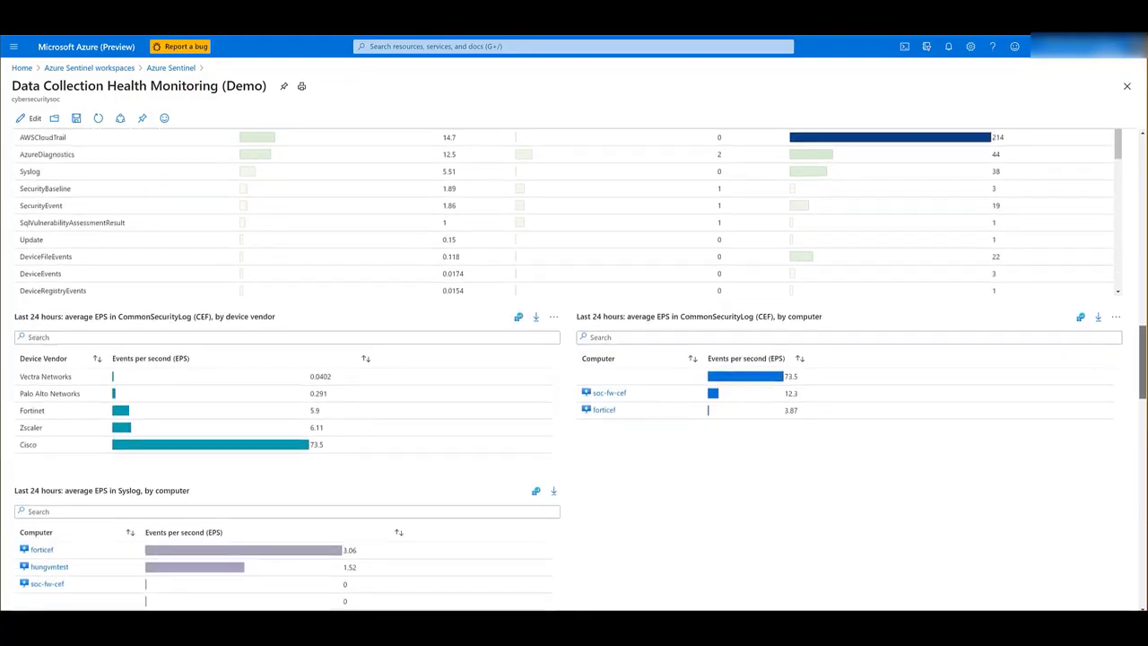
scroll("down", 3)
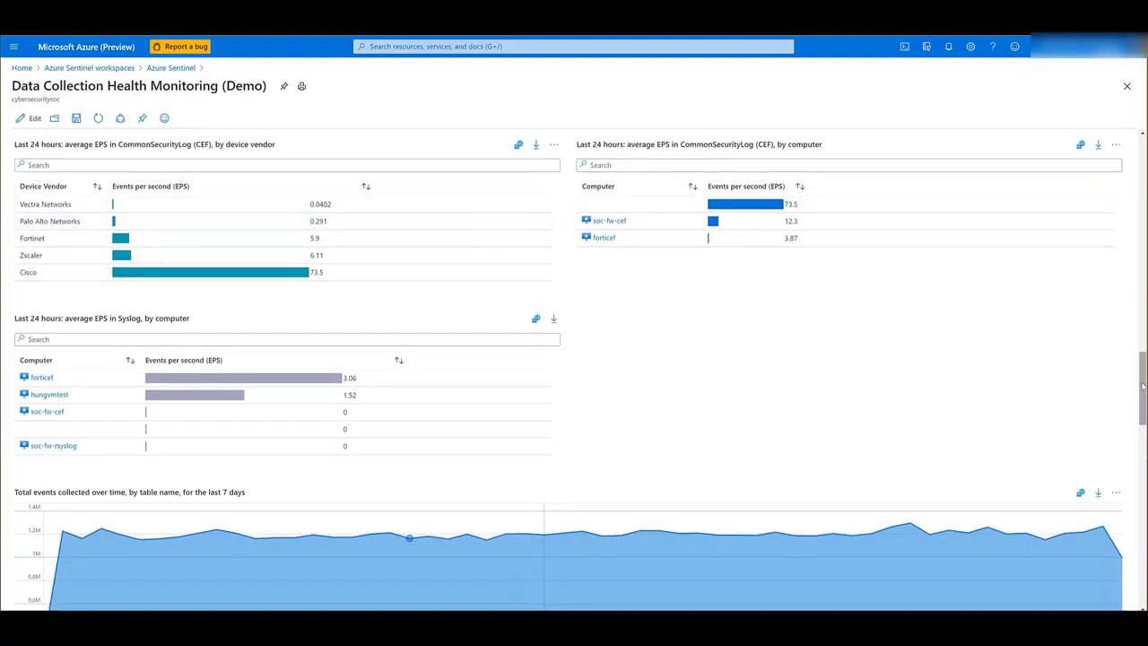
Step: Scroll to the total events collected over time charts for the last 7 and 30 days
scroll("down", 3)
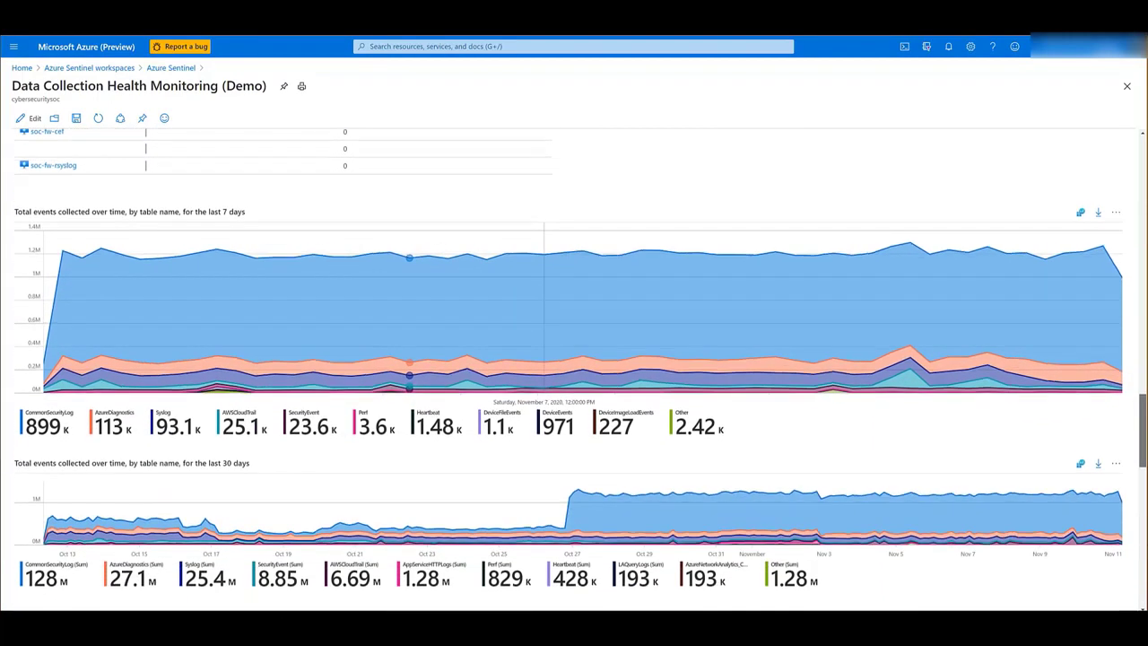
scroll("down", 3)
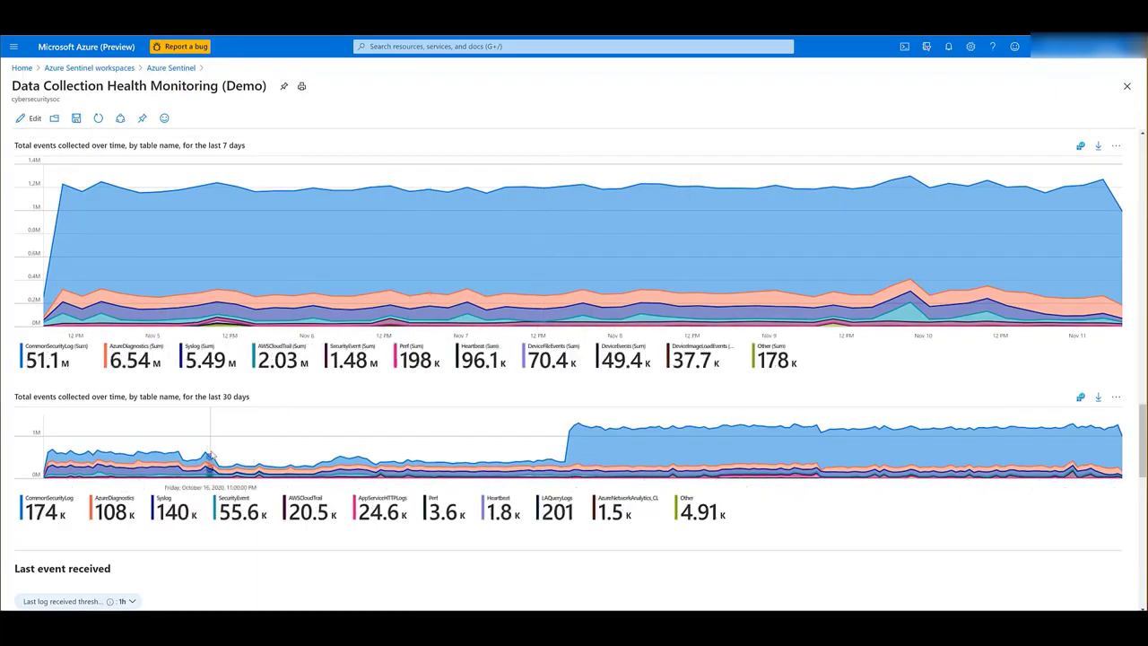
scroll("down", 3)
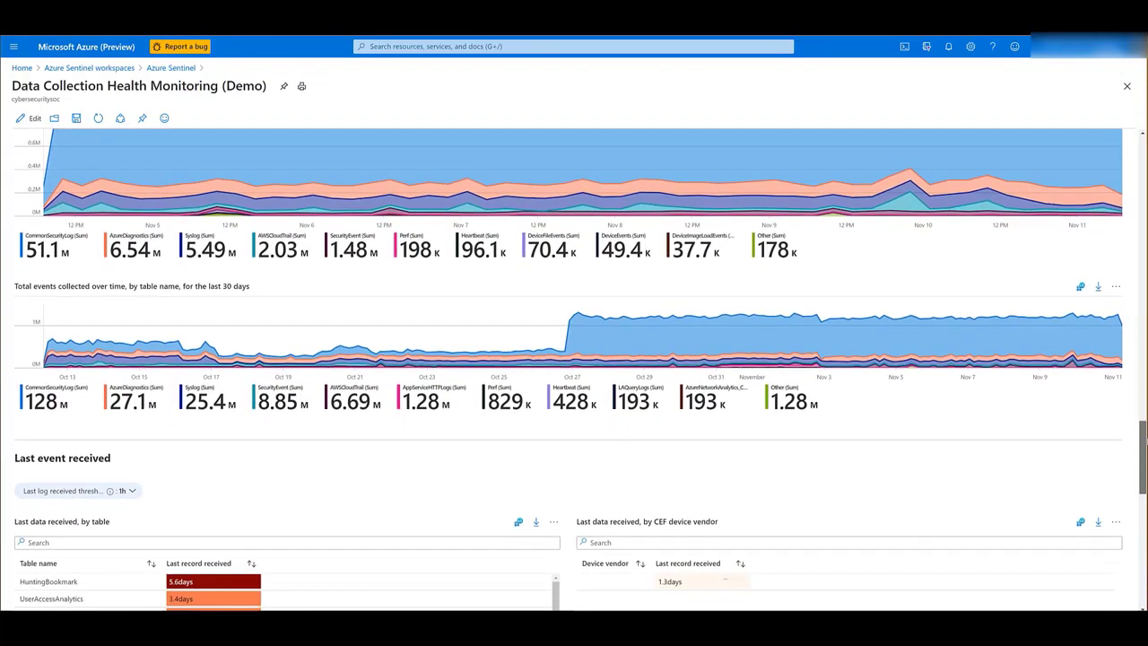
mouse_move(624, 316)
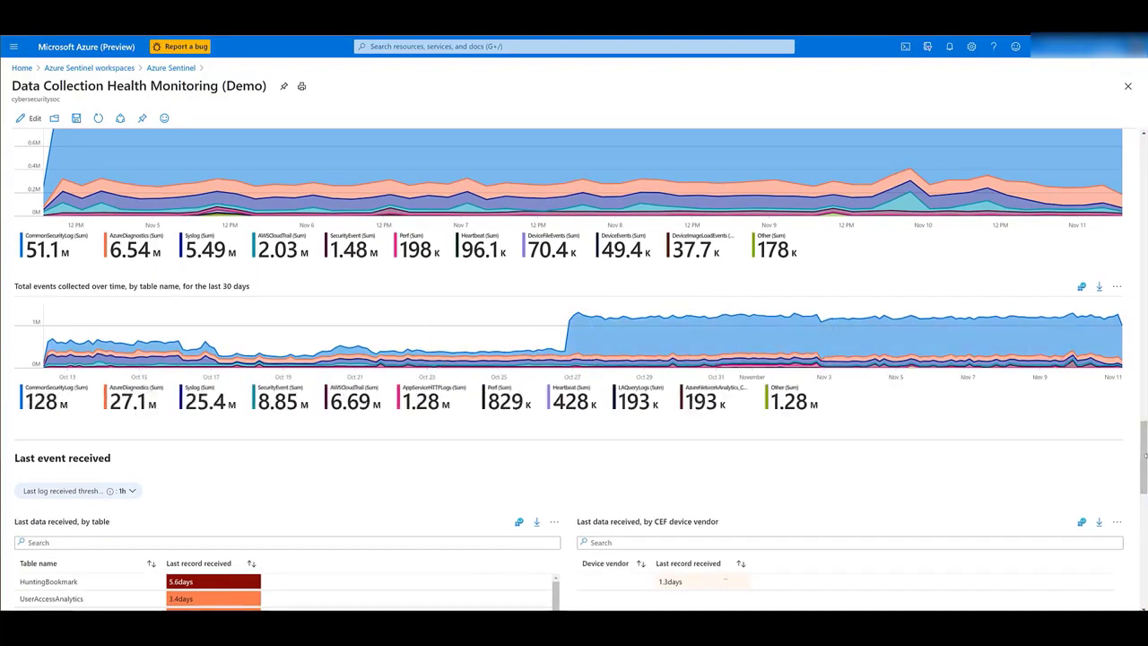
Step: Scroll to the last-data-received tables by table, CEF vendor, Syslog computer and SecurityEvent computer
scroll("down", 3)
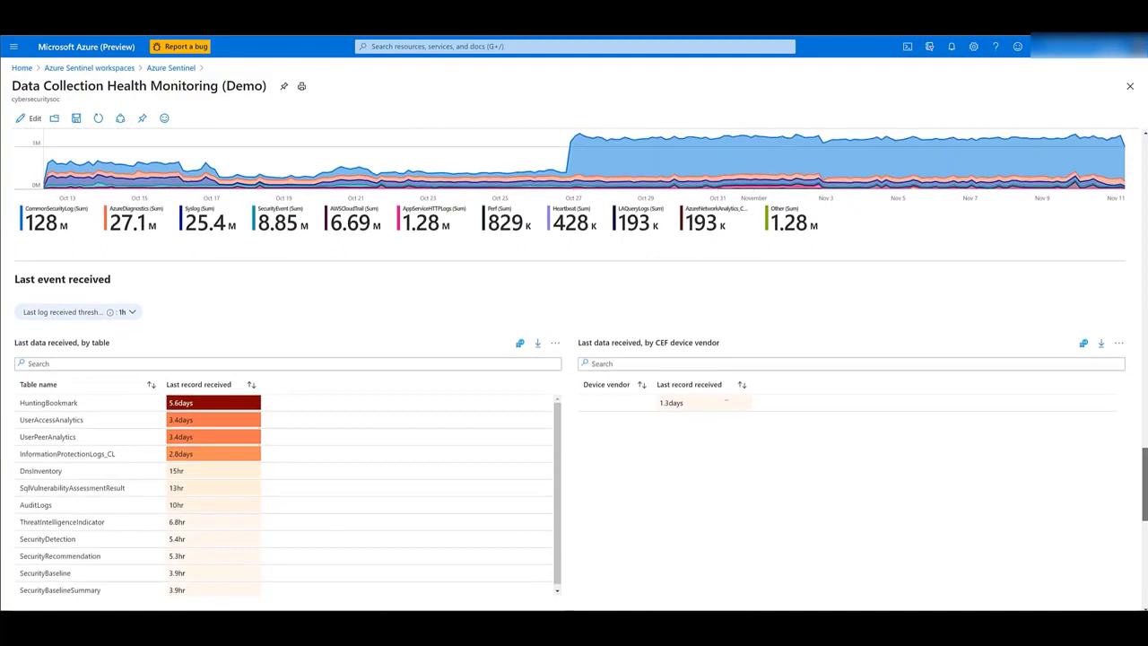
scroll("down", 3)
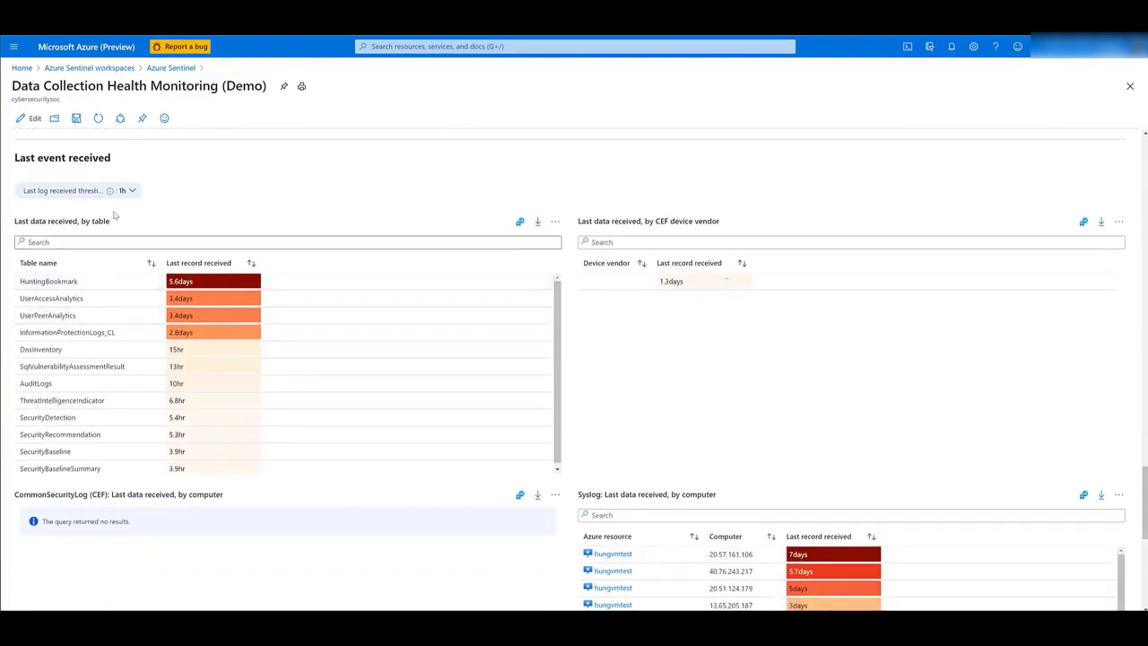
mouse_move(111, 190)
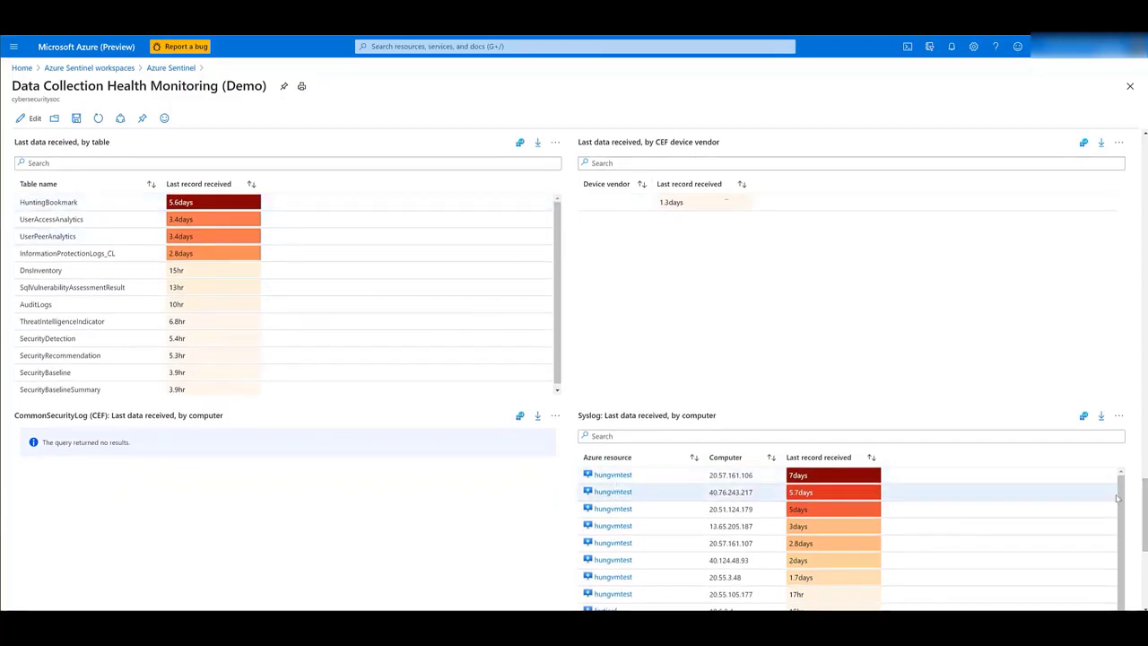
scroll("down", 3)
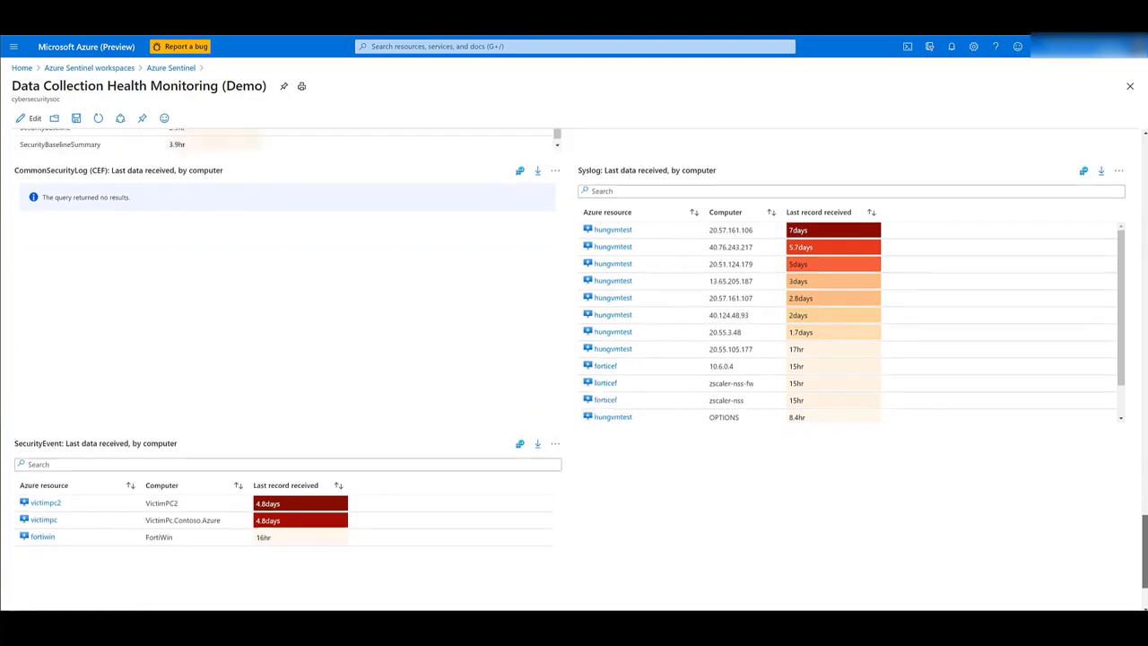
scroll("down", 3)
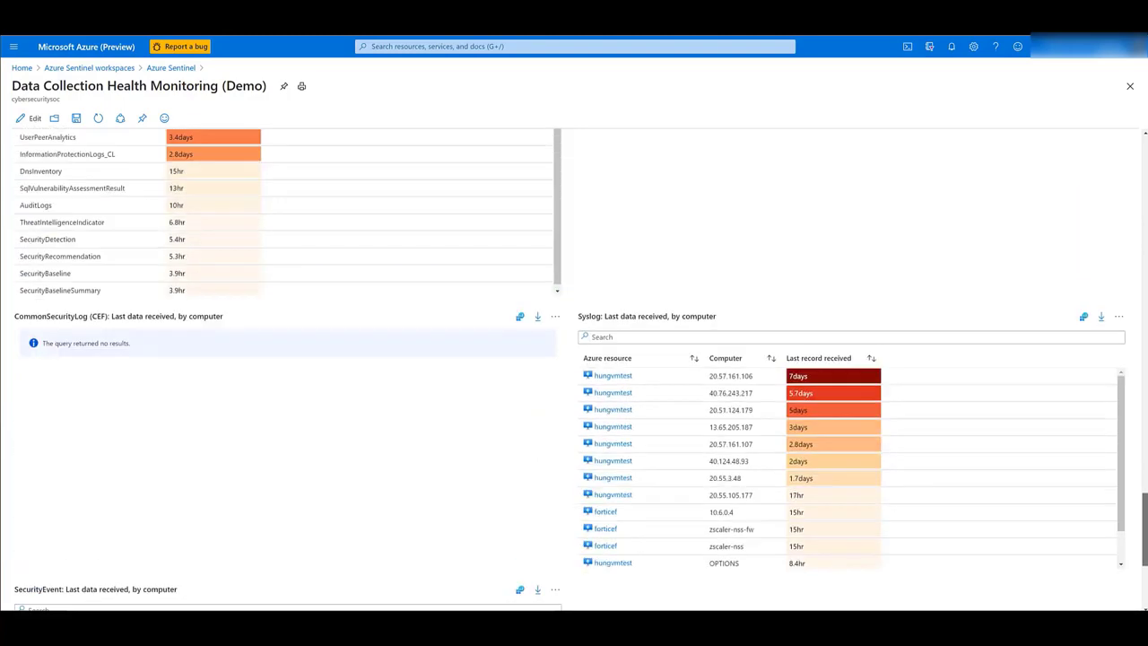
Step: Switch to the Data collection anomalies tab listing per-table expected versus actual event counts
left_click(104, 143)
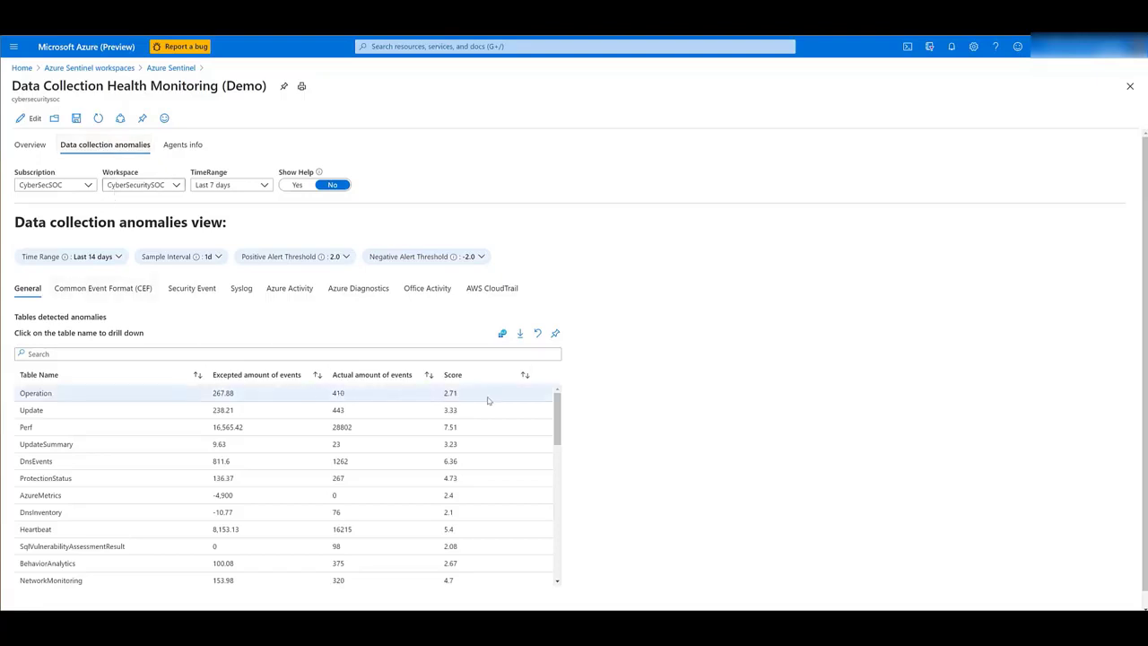
mouse_move(470, 393)
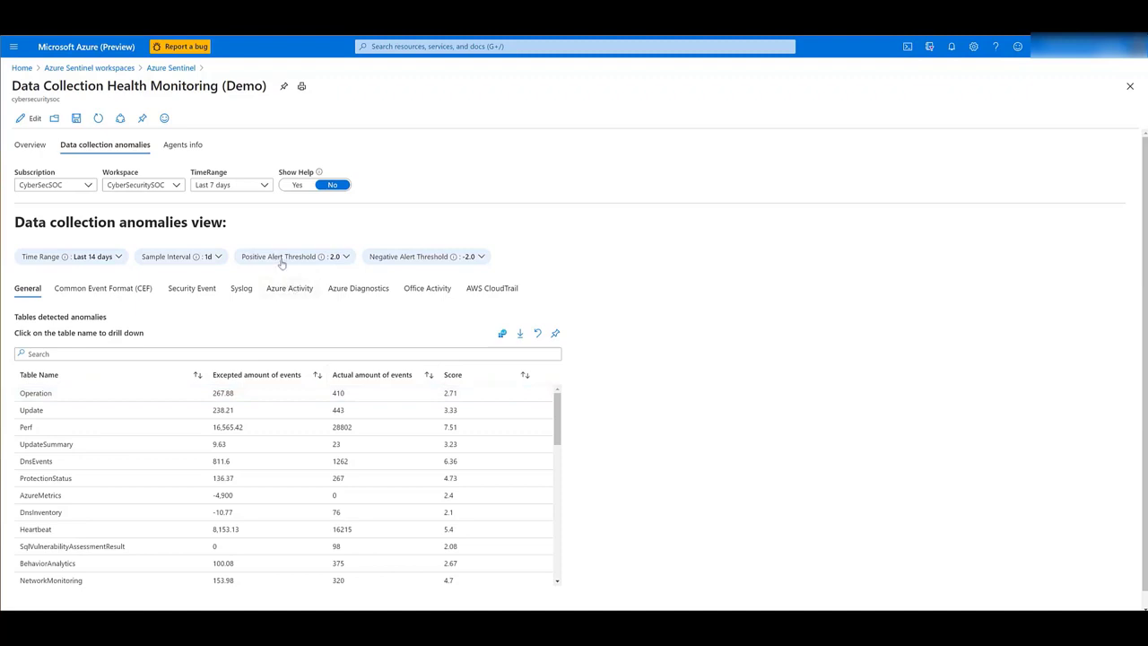
mouse_move(282, 257)
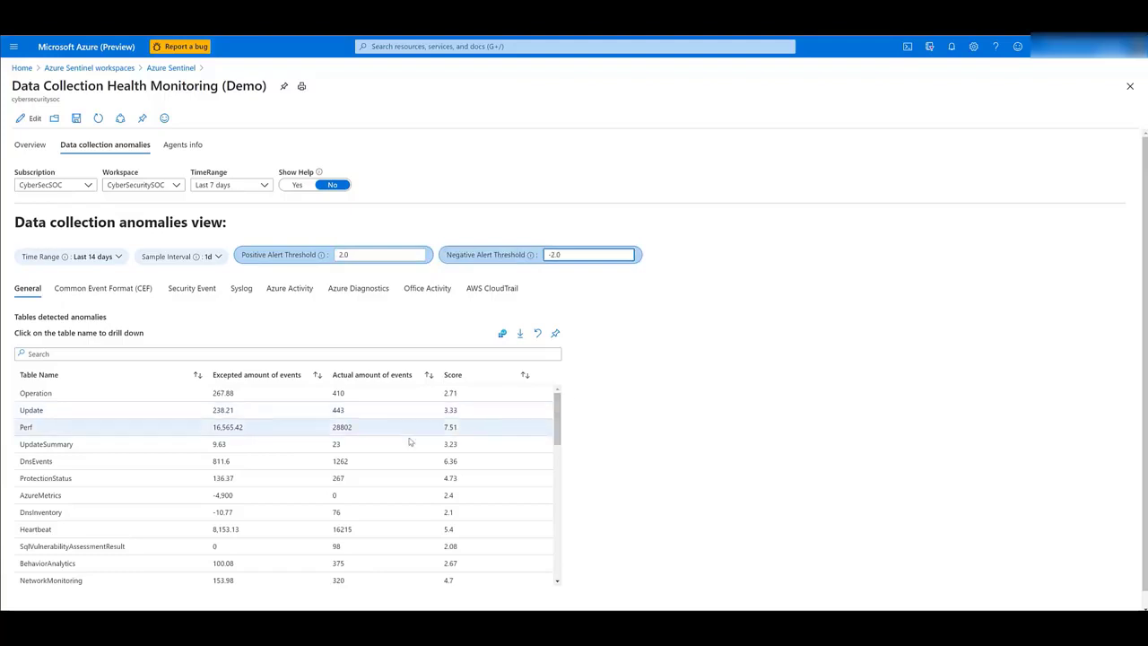
mouse_move(45, 478)
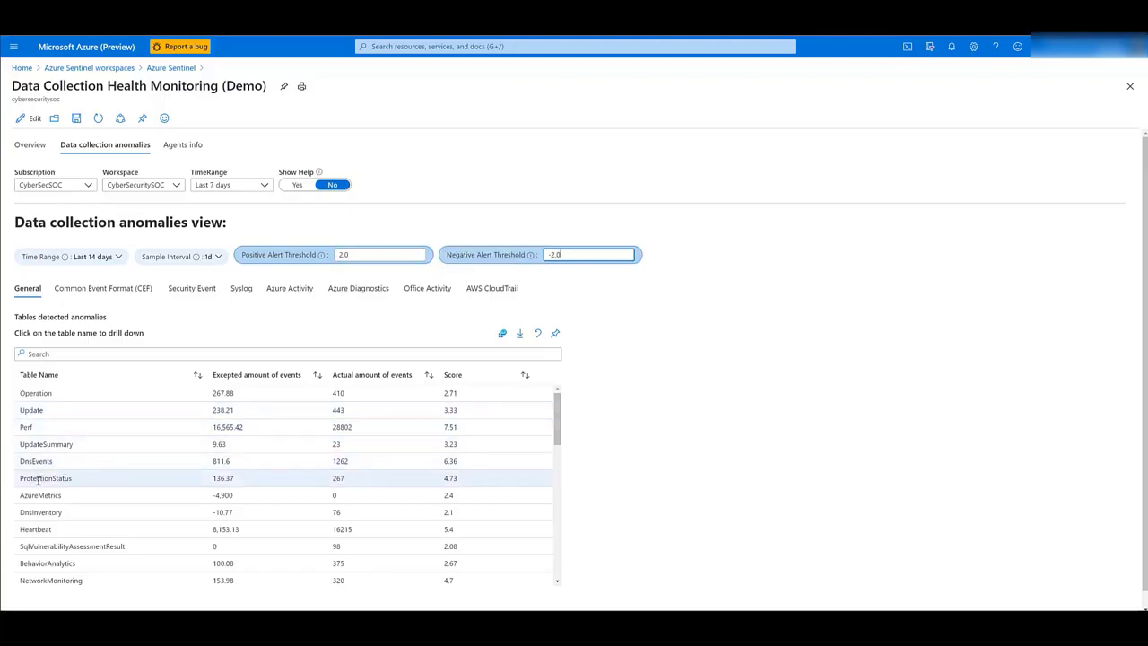
Step: Select the ProtectionStatus row to show its anomaly graph and the anomalies by source system and resource
left_click(44, 477)
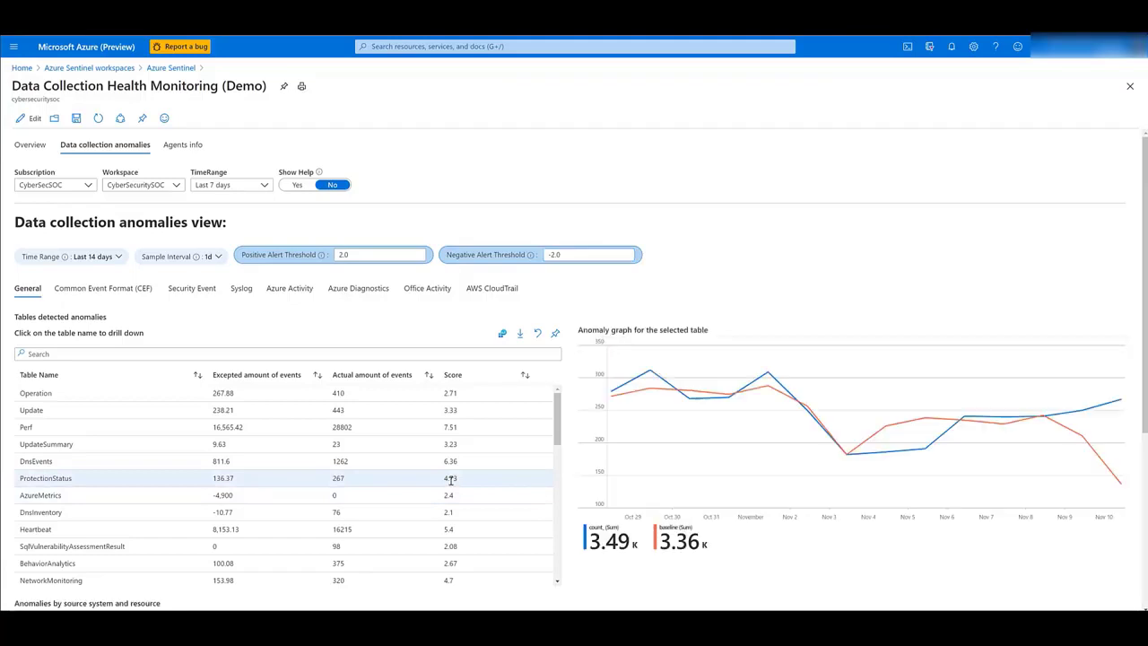
mouse_move(638, 399)
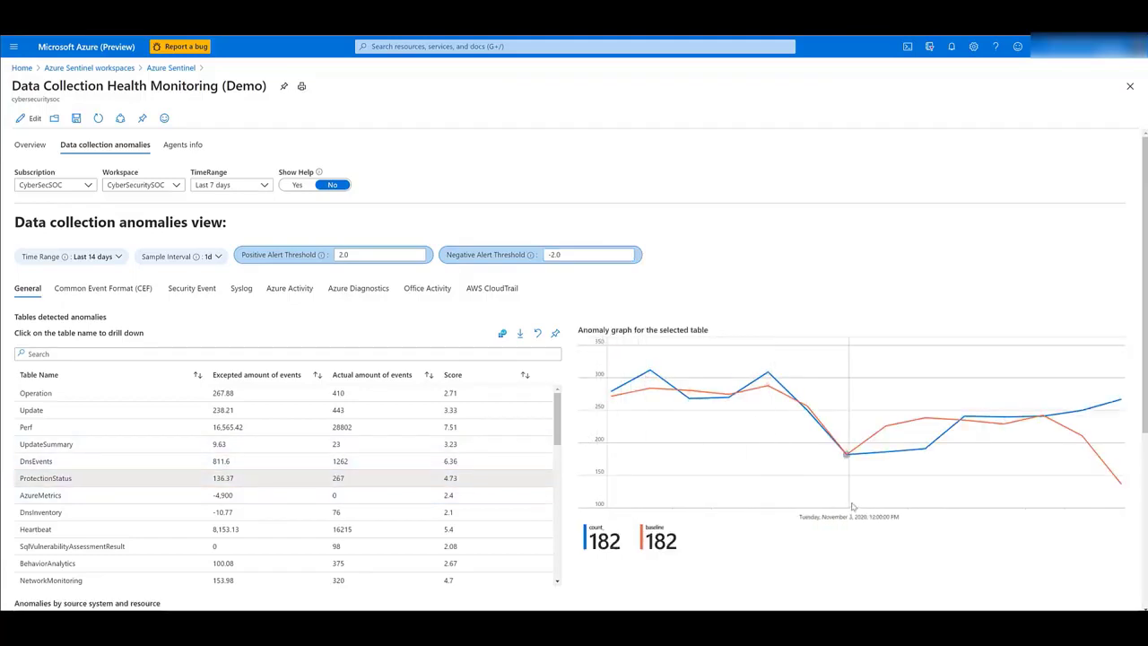
scroll("down", 3)
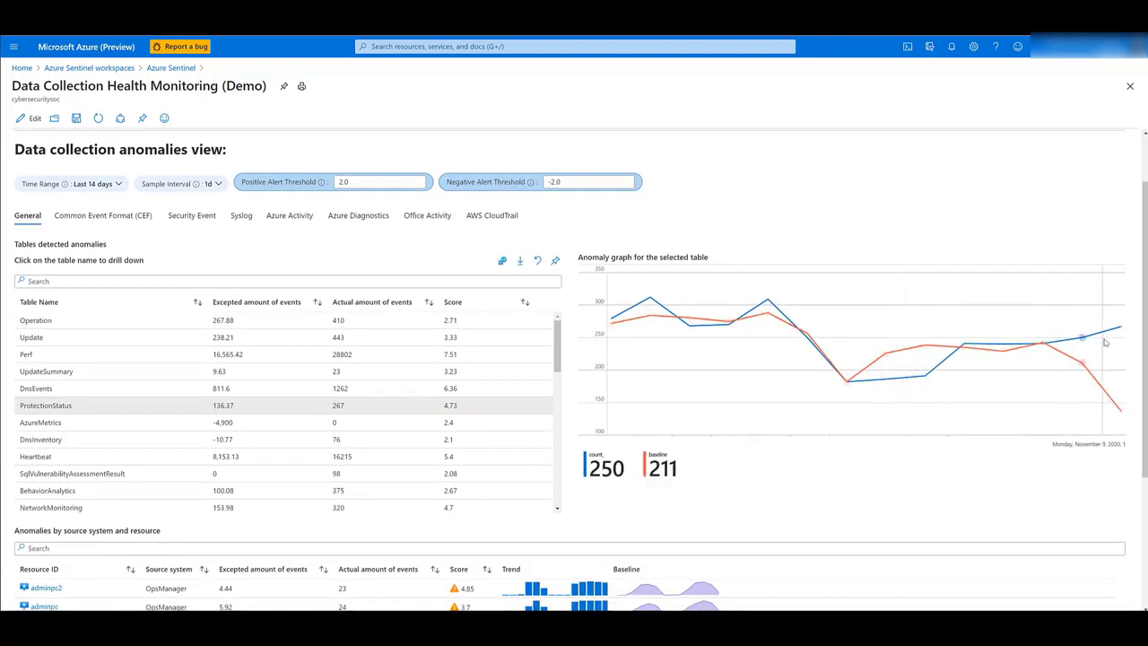
scroll("down", 3)
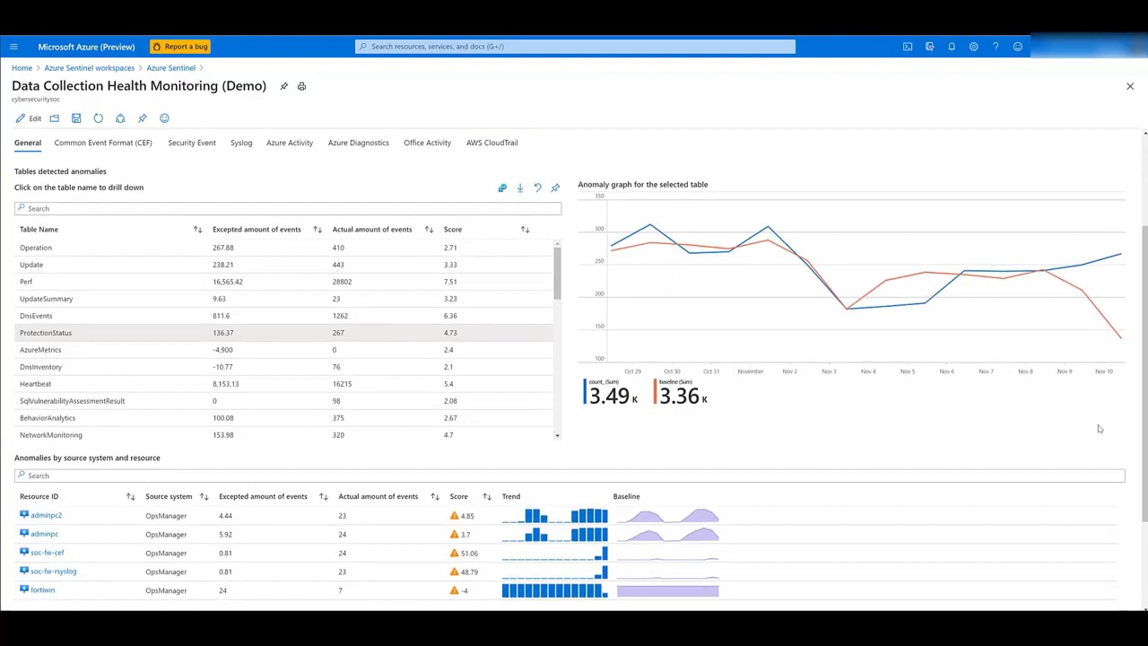
Step: View the anomalies by source system and resource grid, then switch to the Agents info tab
scroll("down", 3)
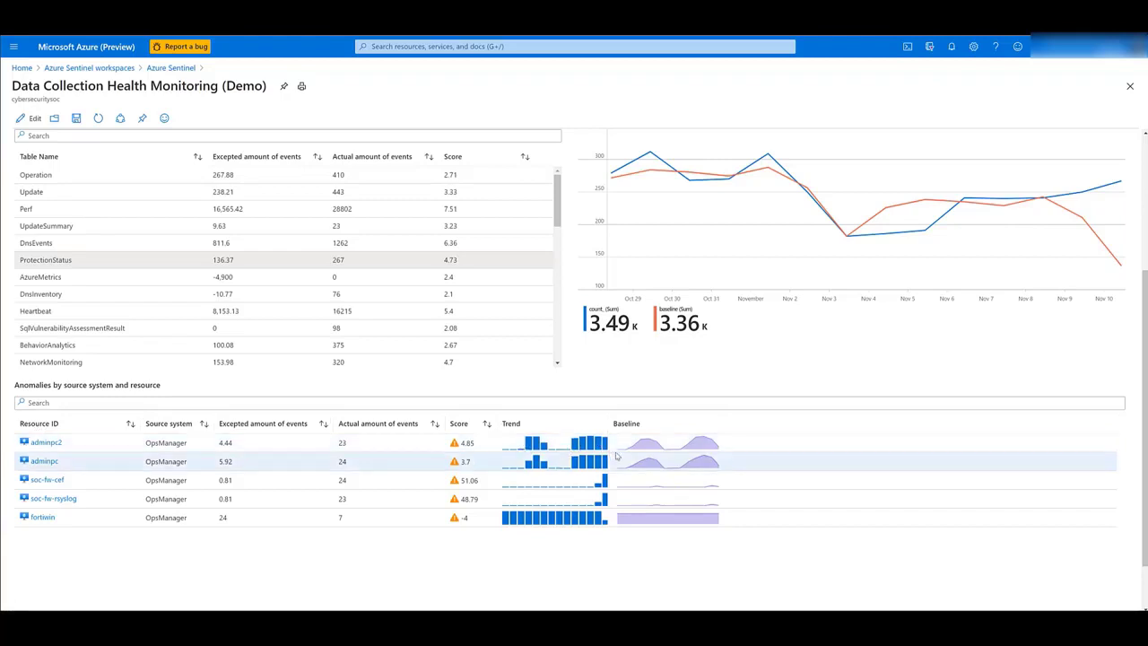
mouse_move(646, 445)
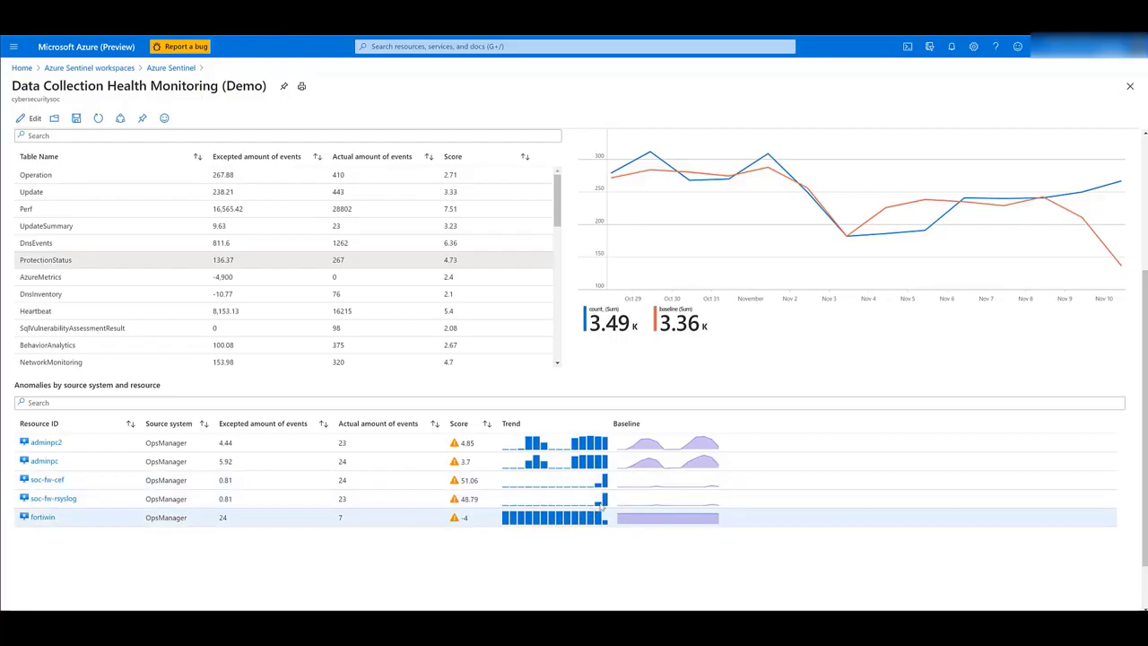
left_click(163, 155)
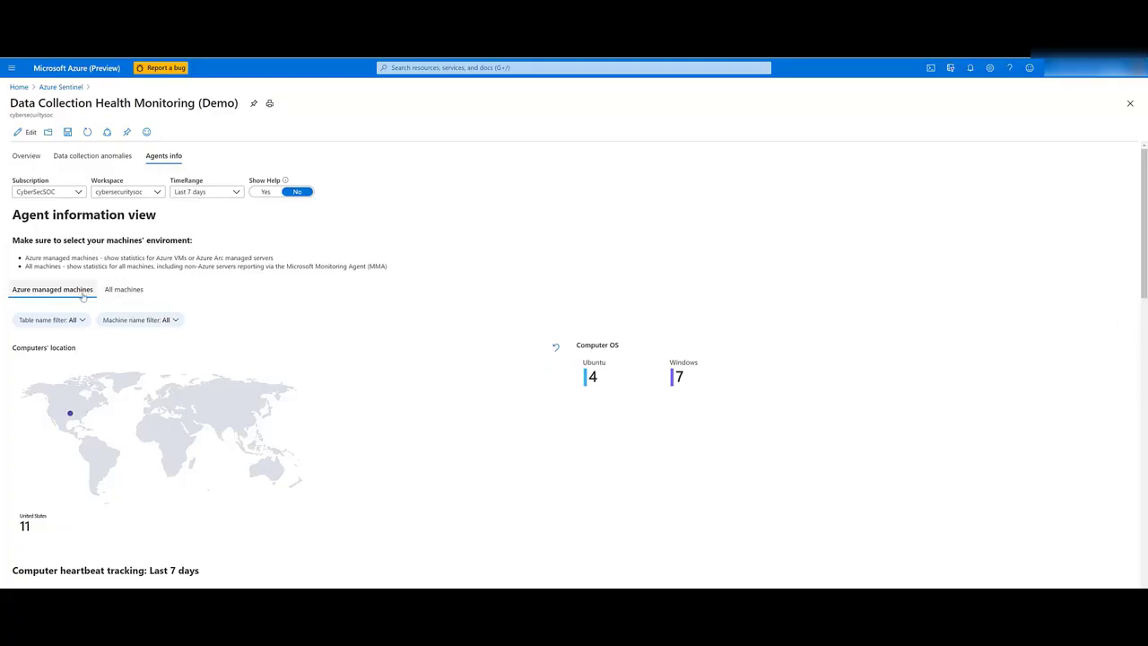
mouse_move(65, 273)
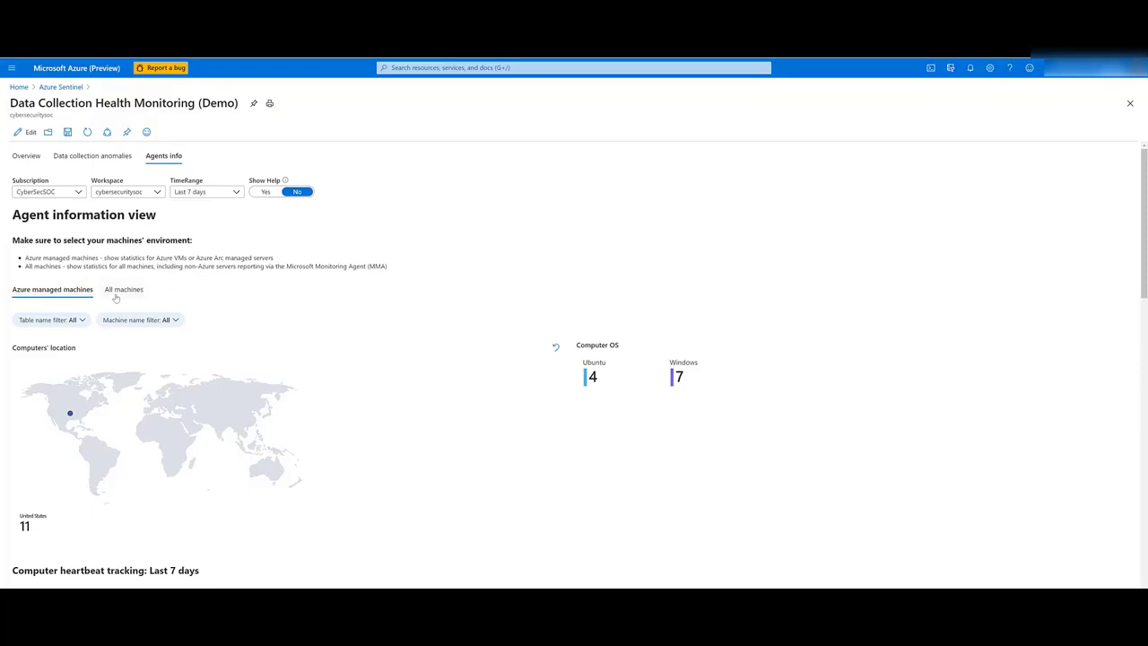
mouse_move(162, 291)
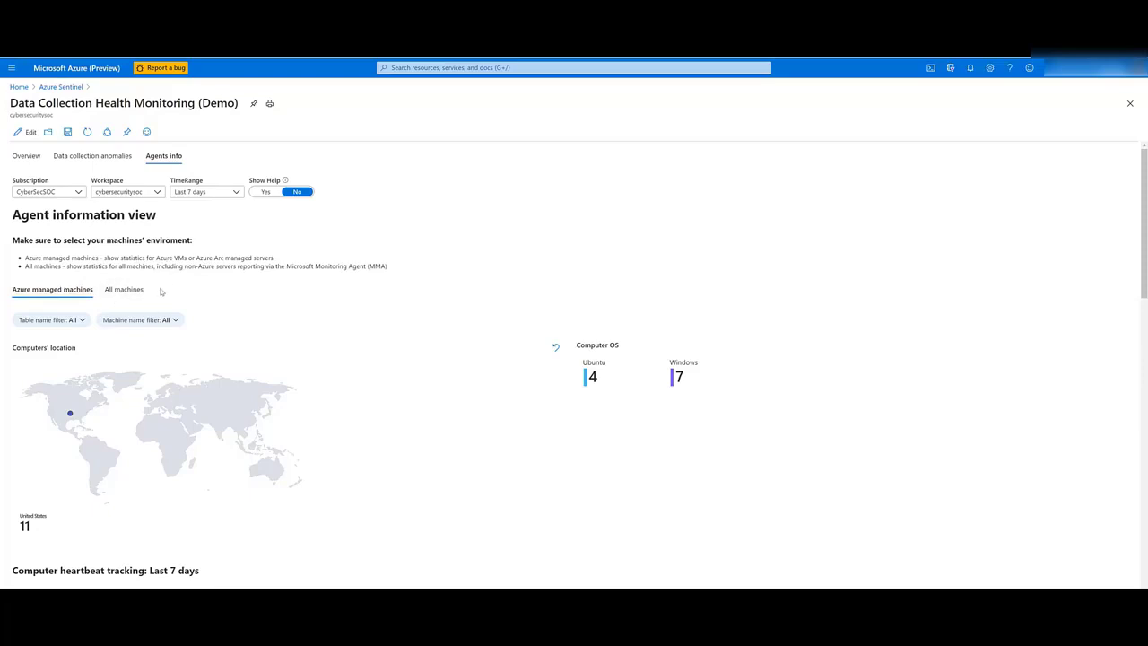
mouse_move(226, 355)
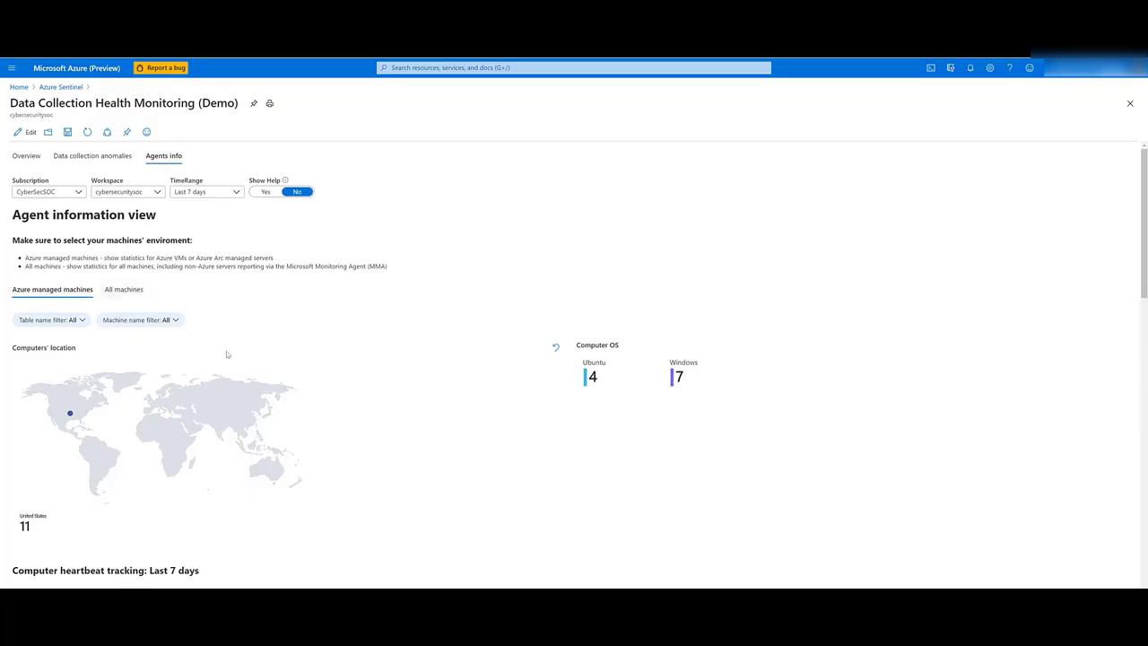
mouse_move(239, 380)
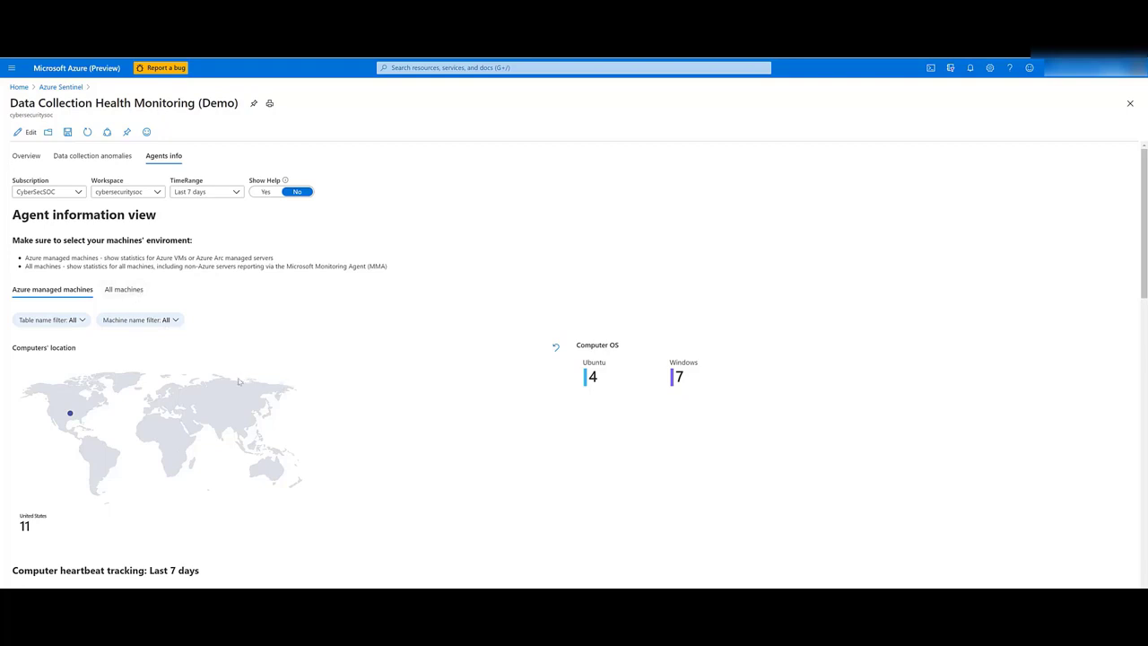
mouse_move(431, 402)
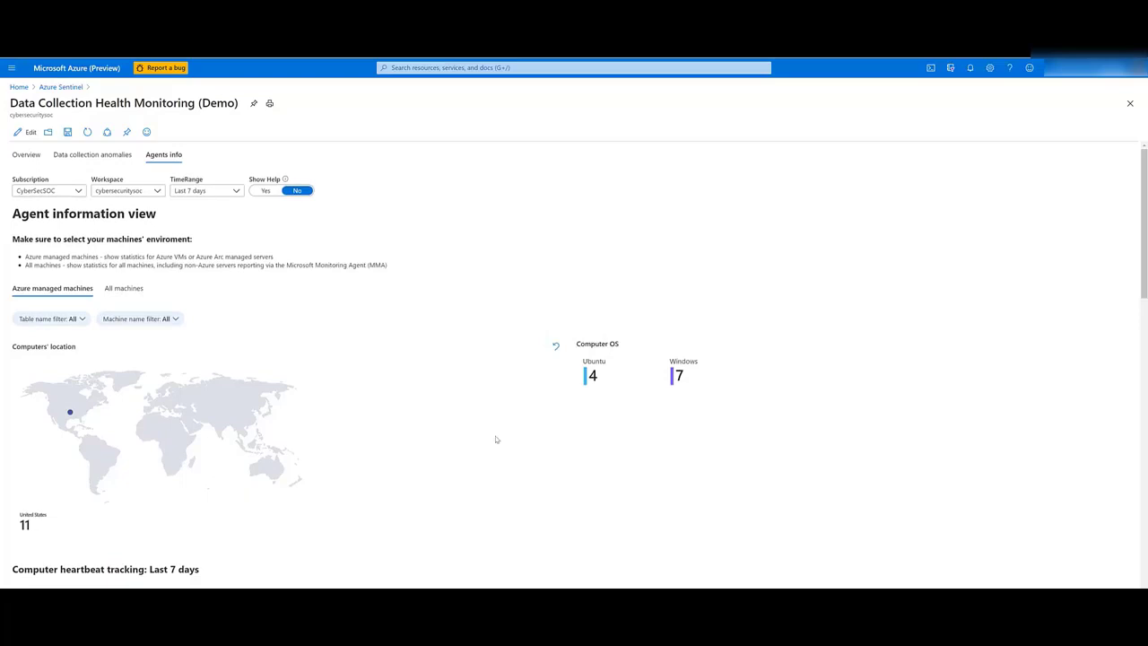
Step: Scroll to the last-7-days computer heartbeat tracking grid of healthy and unhealthy agents
scroll("down", 3)
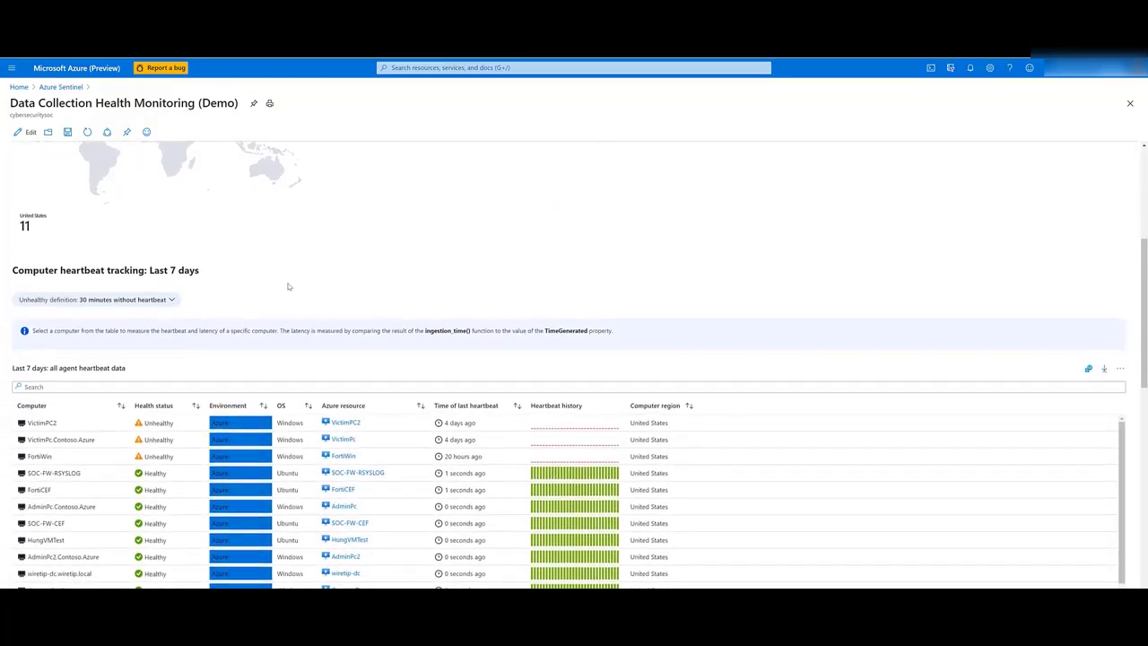
scroll("down", 3)
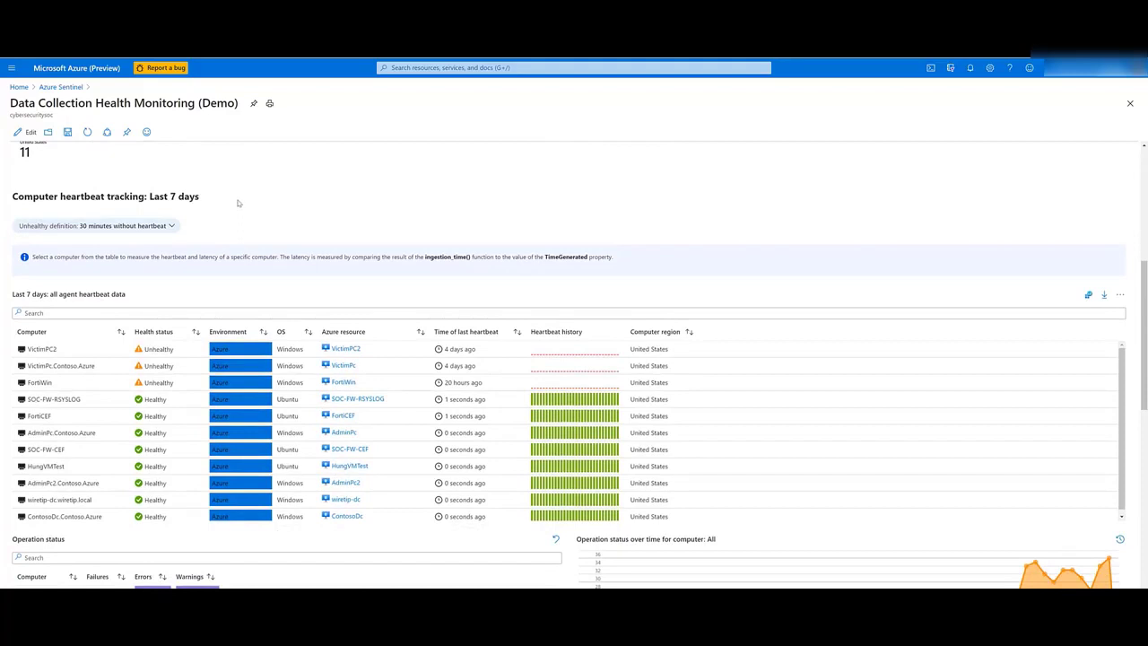
mouse_move(108, 291)
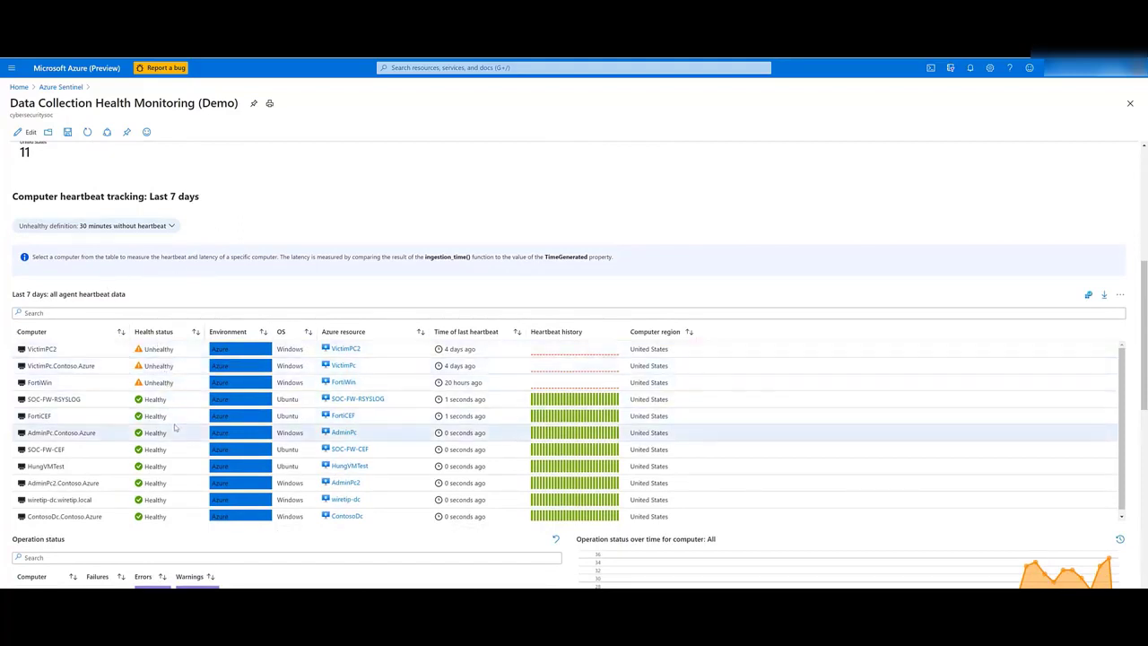
scroll("down", 3)
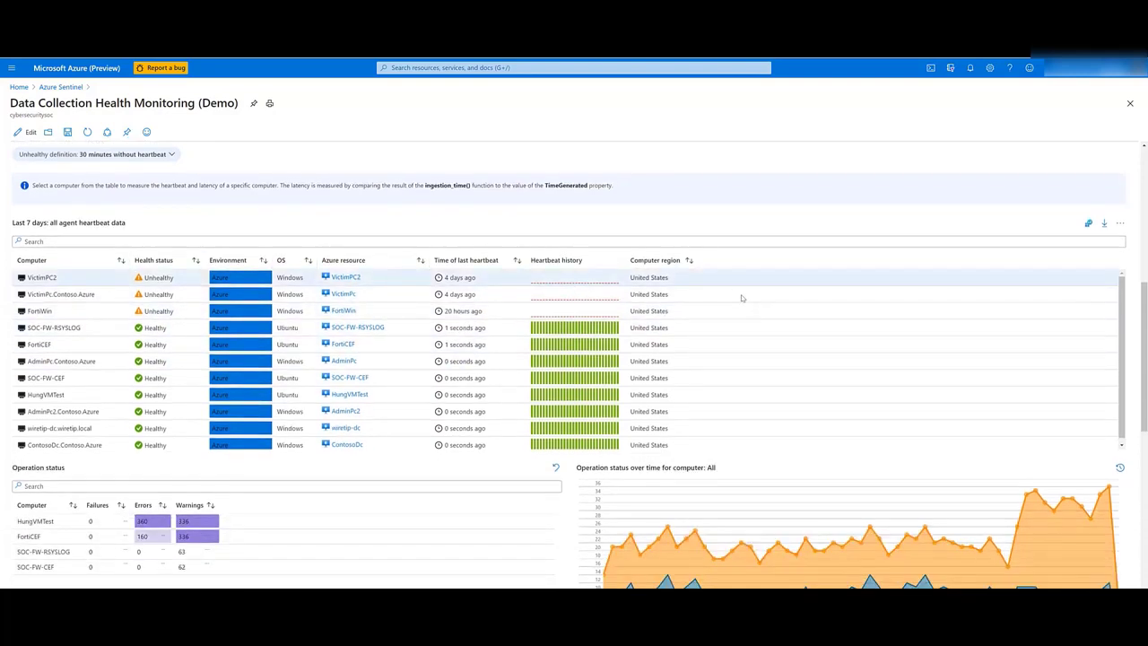
Step: Scroll to the operation status grid and its warnings-and-errors over time chart
scroll("down", 3)
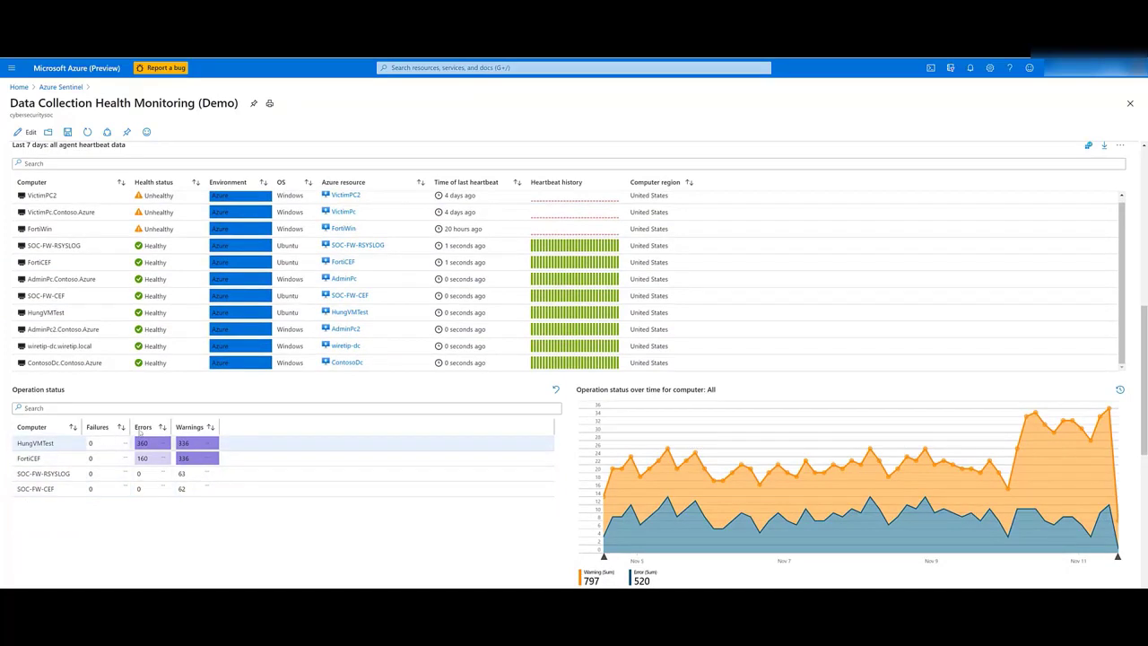
mouse_move(43, 439)
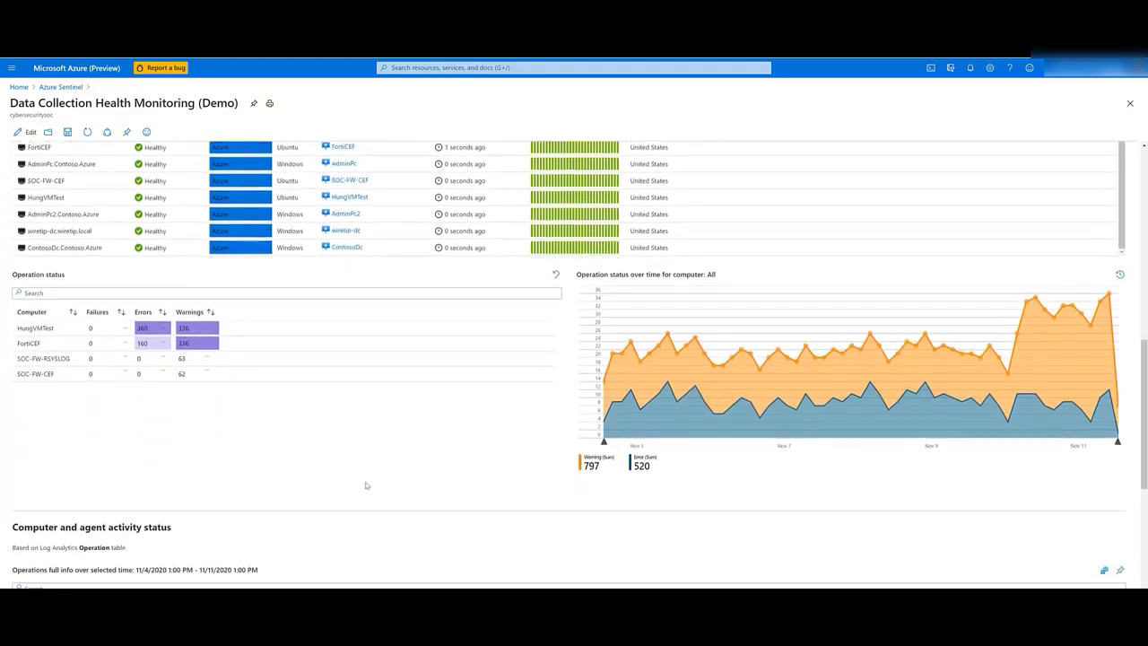
scroll("down", 3)
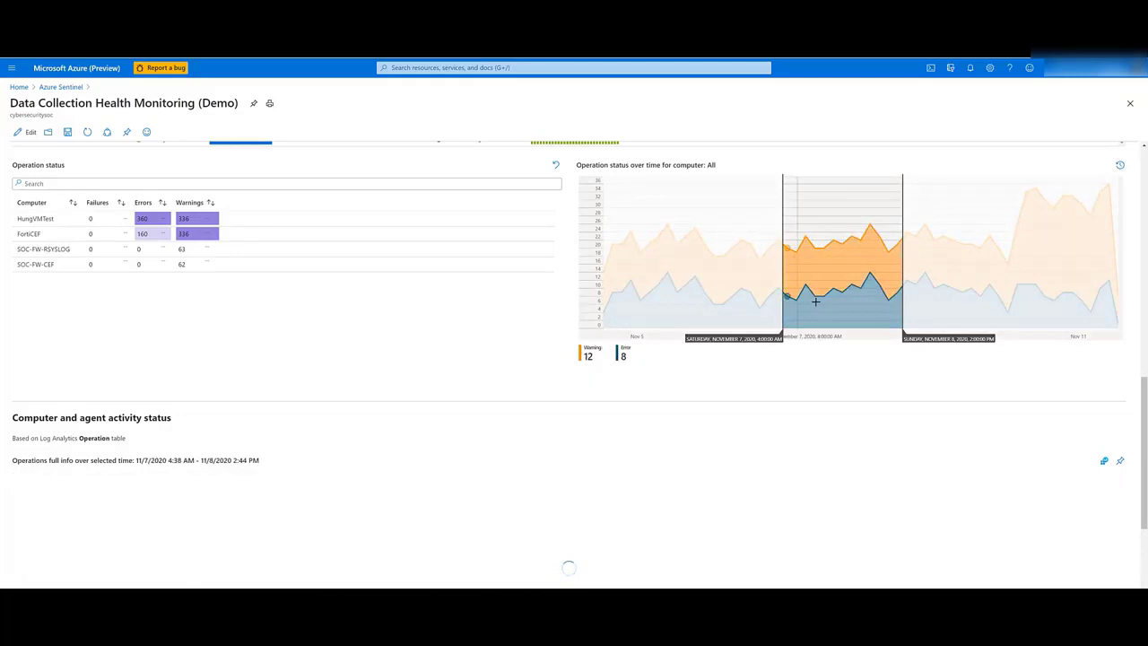
Step: Scroll down to the operations full info grid listing errors and warnings per computer
scroll("down", 3)
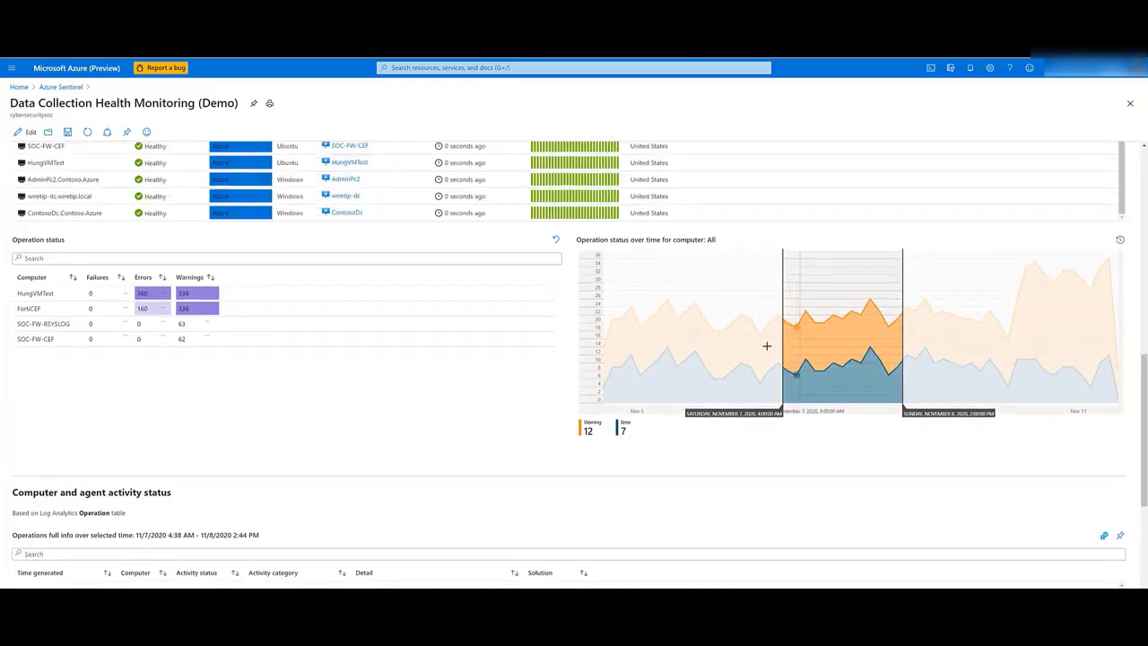
scroll("down", 3)
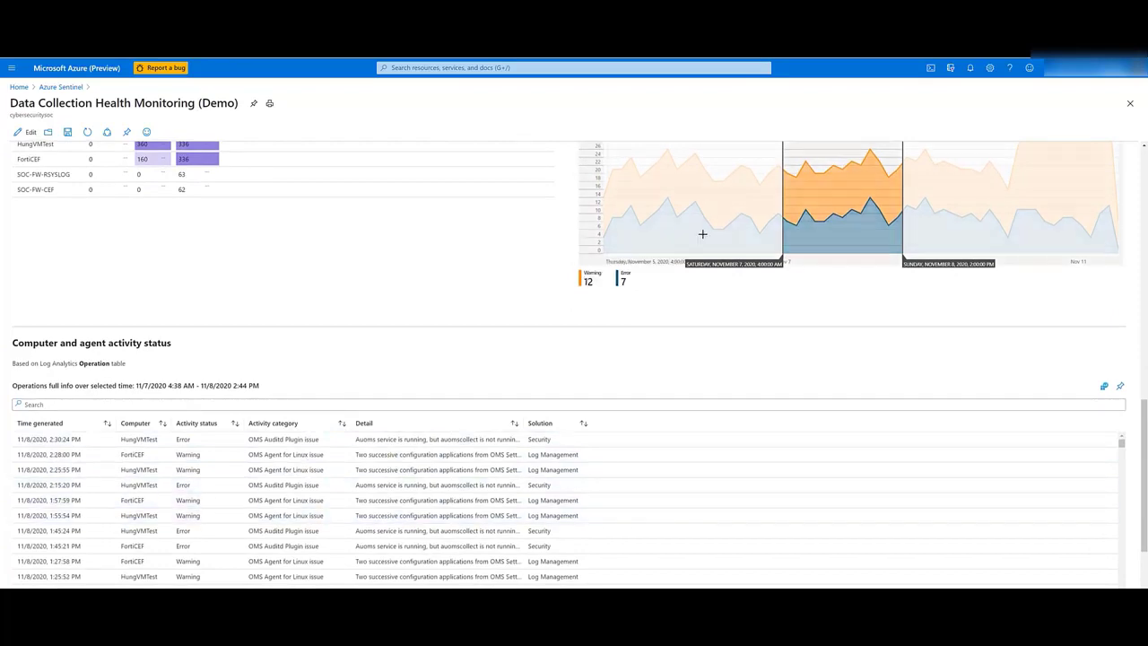
scroll("down", 3)
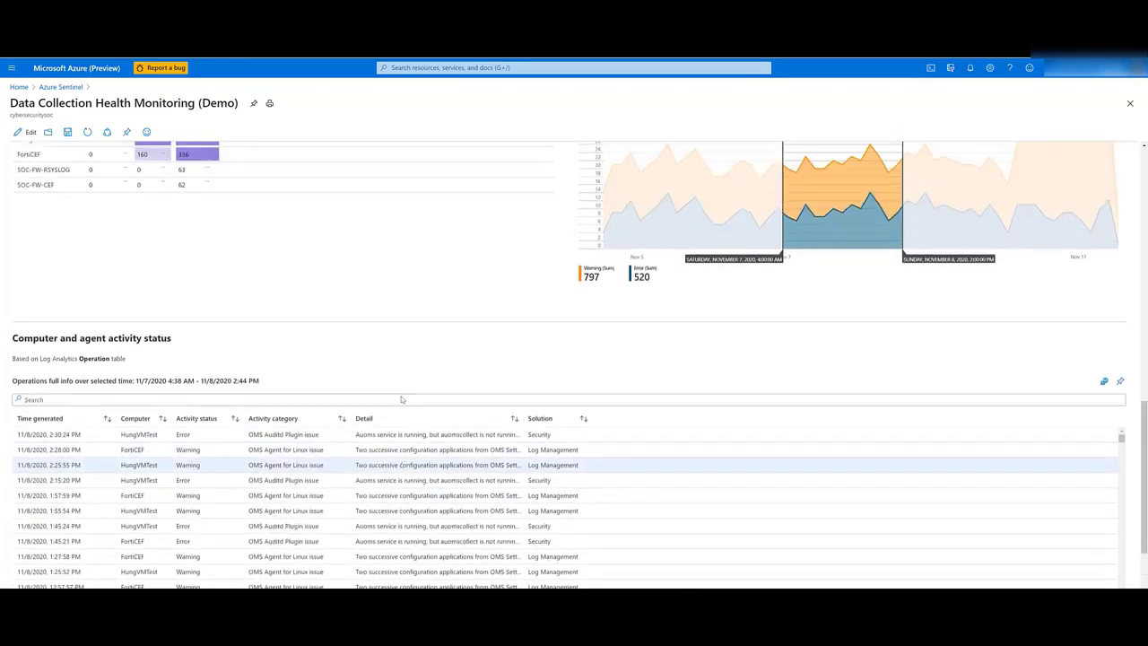